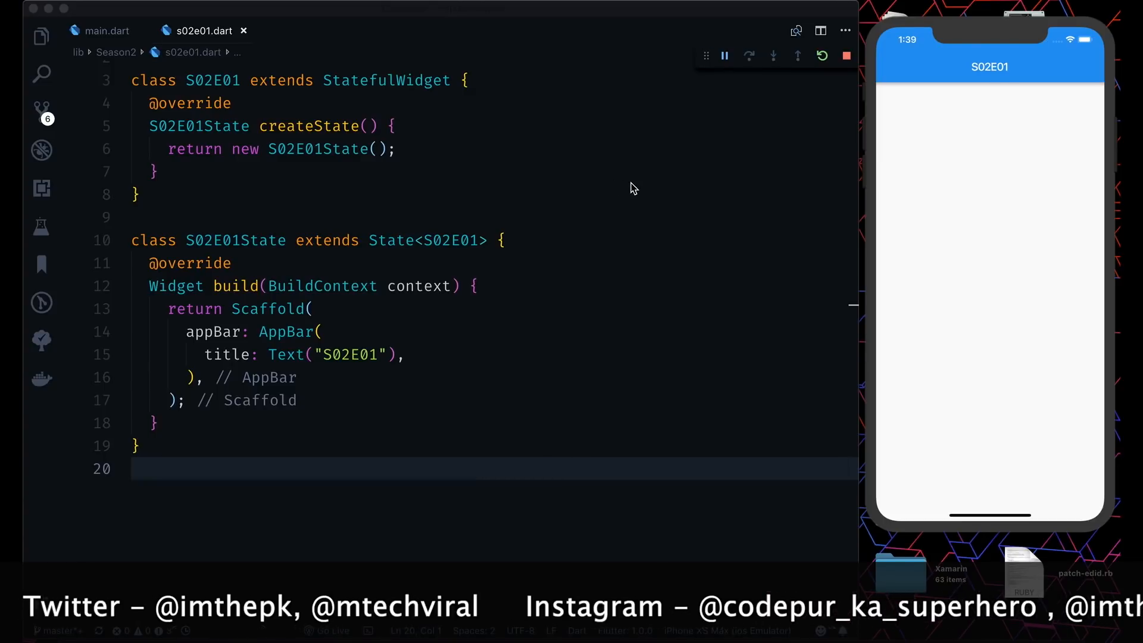
# Step: Add body: ReorderableListView() to the Scaffold after the appBar line
pyautogui.scroll(3)
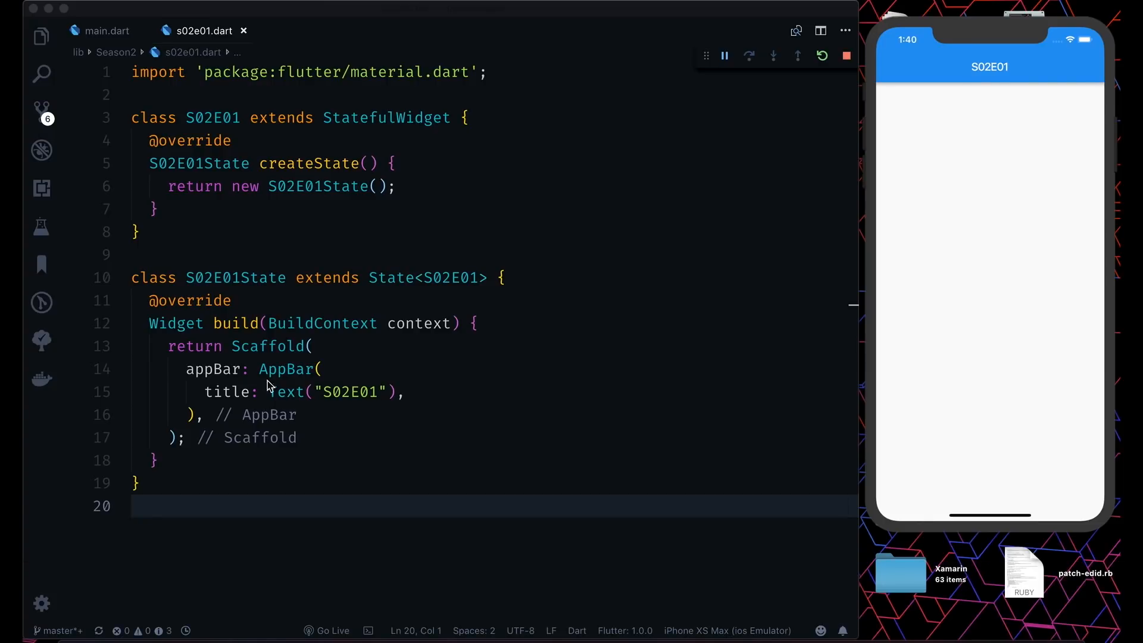
pyautogui.moveTo(255, 422)
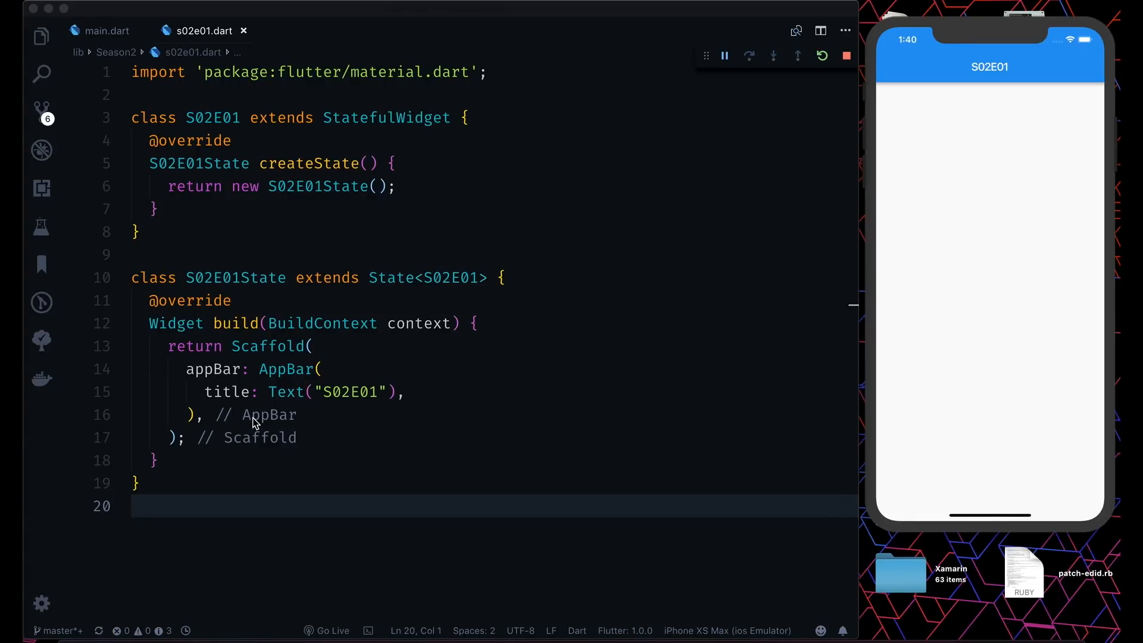
pyautogui.click(409, 392)
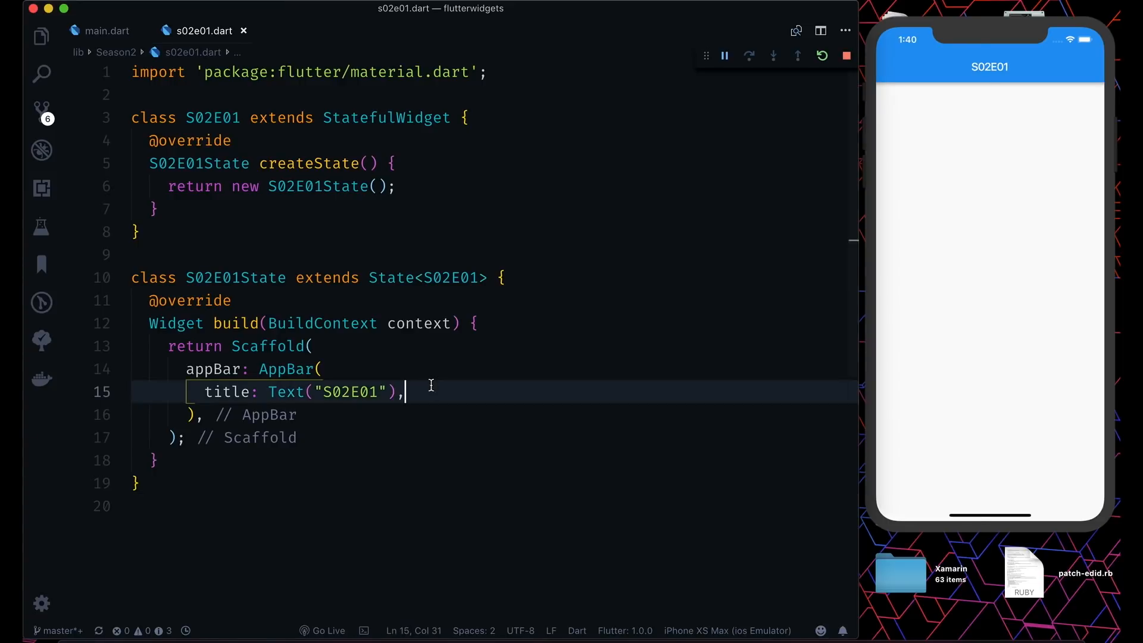
pyautogui.write('body: ReorderableListView(),')
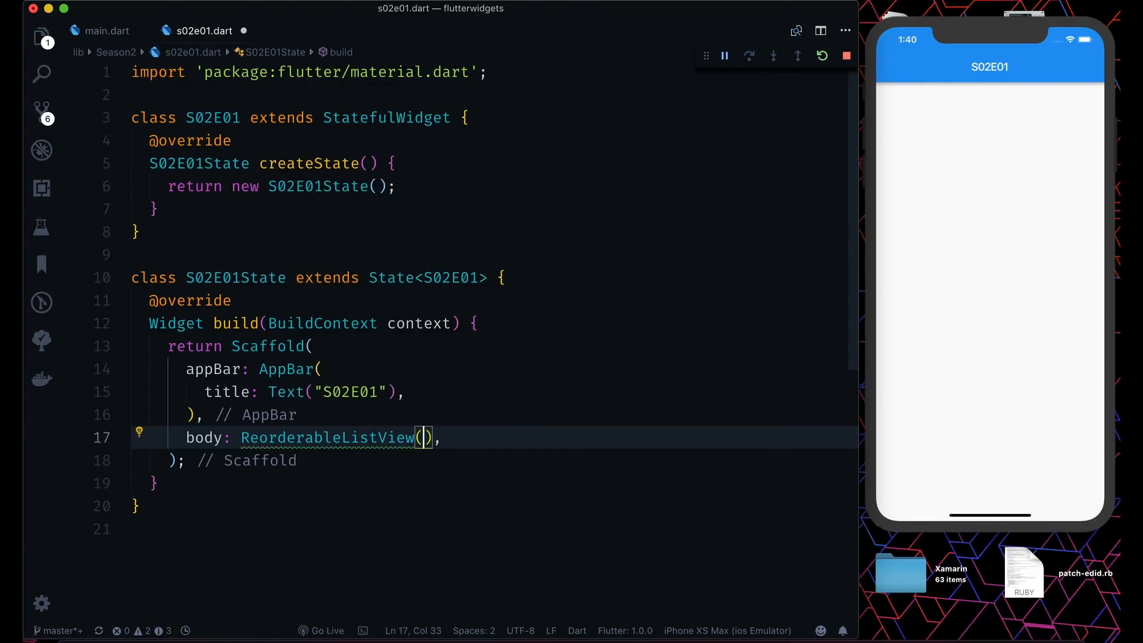
# Step: Paste a List<String> myList with entries A0 through K10 into S02E01State
pyautogui.scroll(-3)
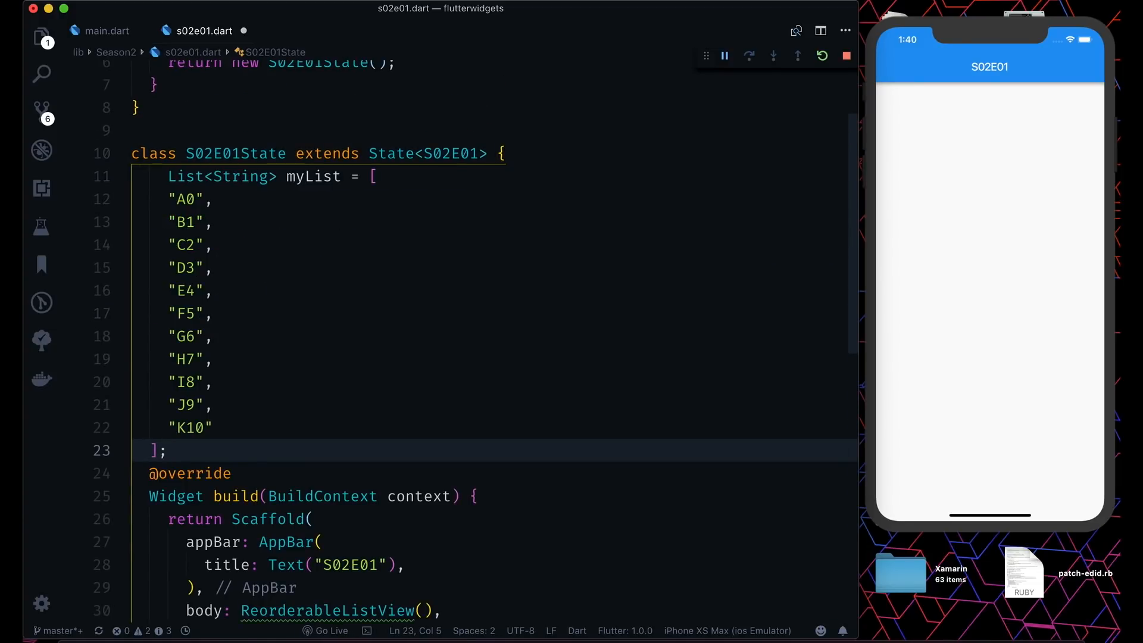
pyautogui.moveTo(314, 175)
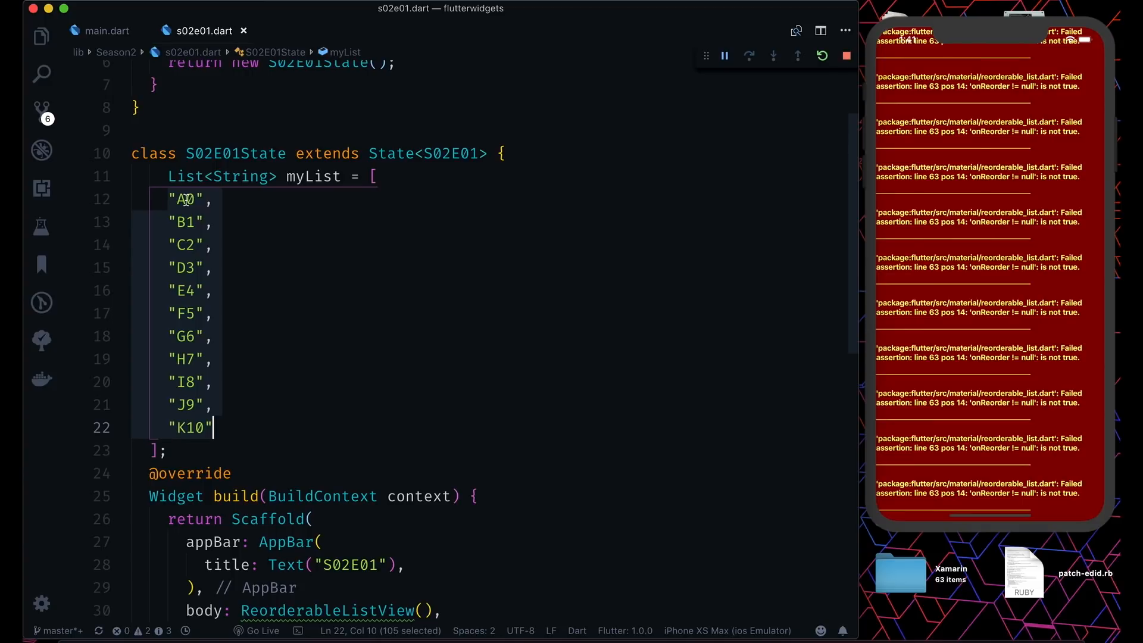
pyautogui.moveTo(220, 299)
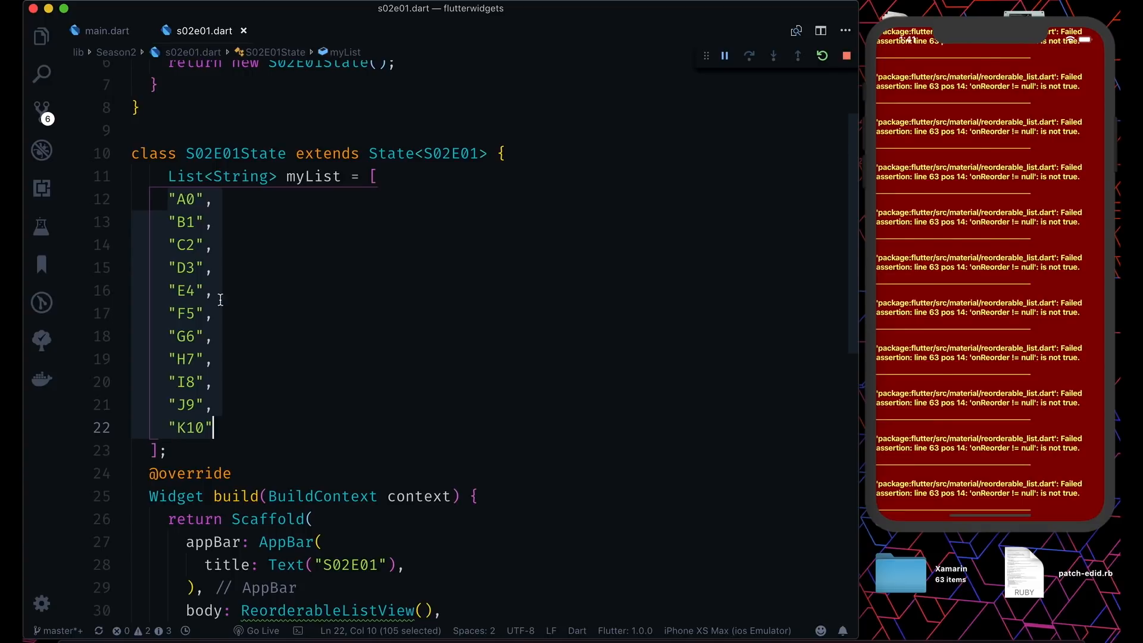
pyautogui.click(315, 359)
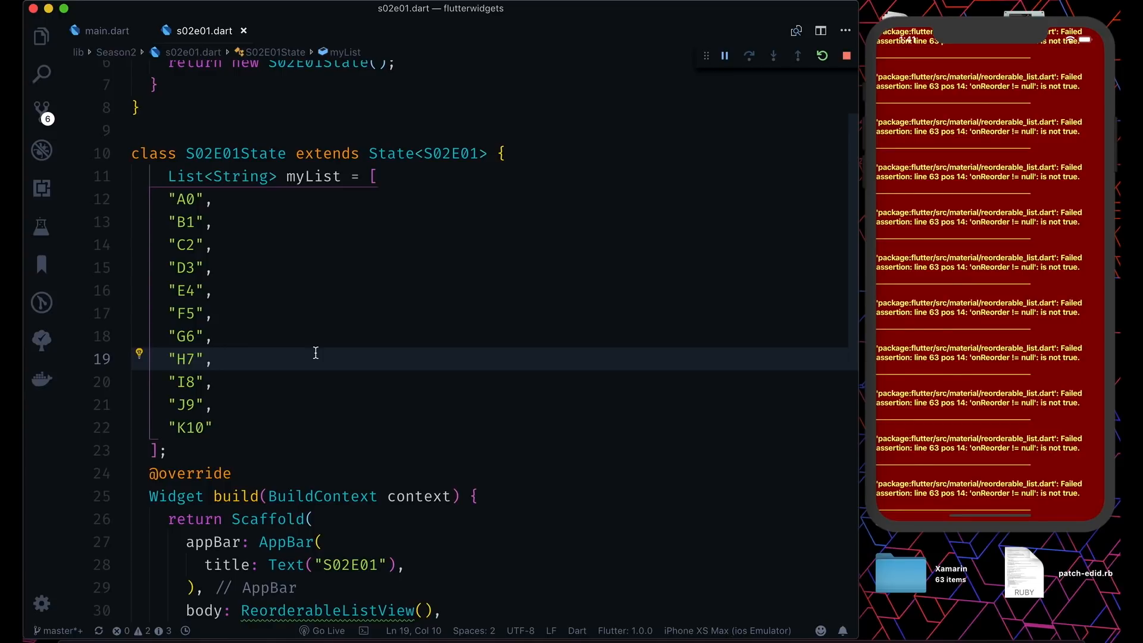
pyautogui.scroll(-3)
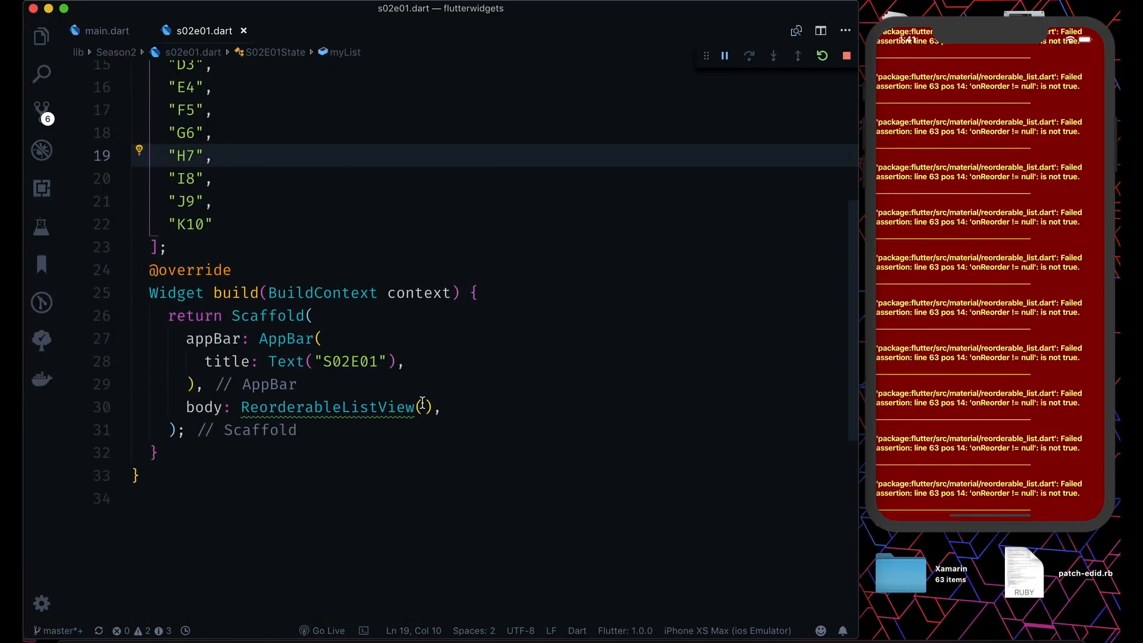
# Step: Add header Text("Header") and children myList.map((c) => ListTile(title: Text(c))).toList()
pyautogui.click(424, 406)
pyautogui.write('header: Text("Header"),')
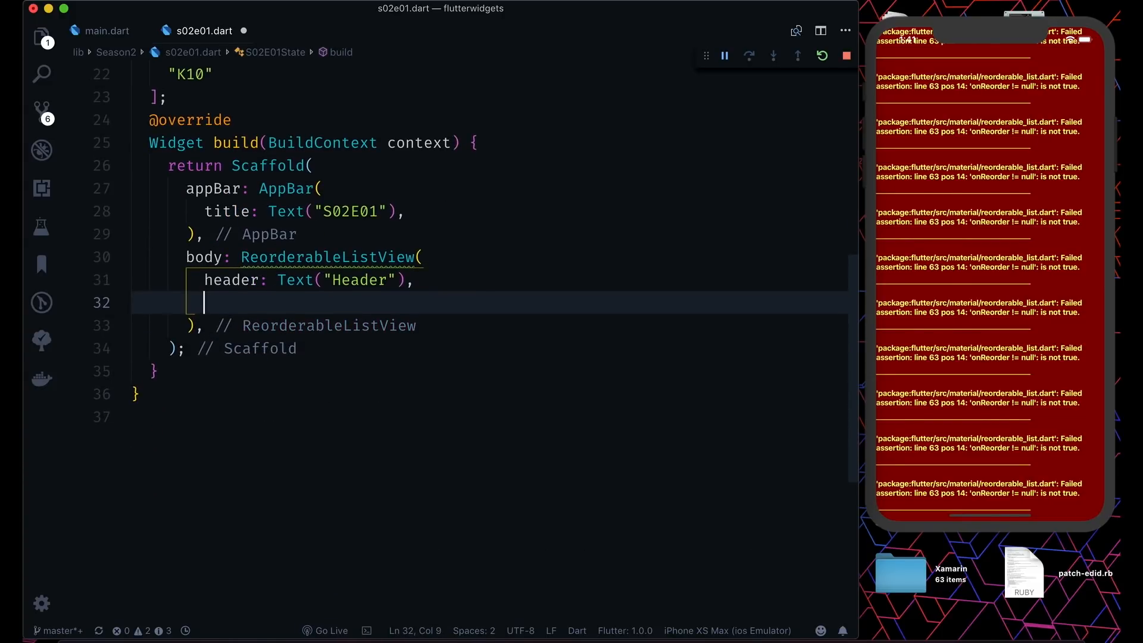
pyautogui.moveTo(232, 280)
pyautogui.write('children: <Widget>,')
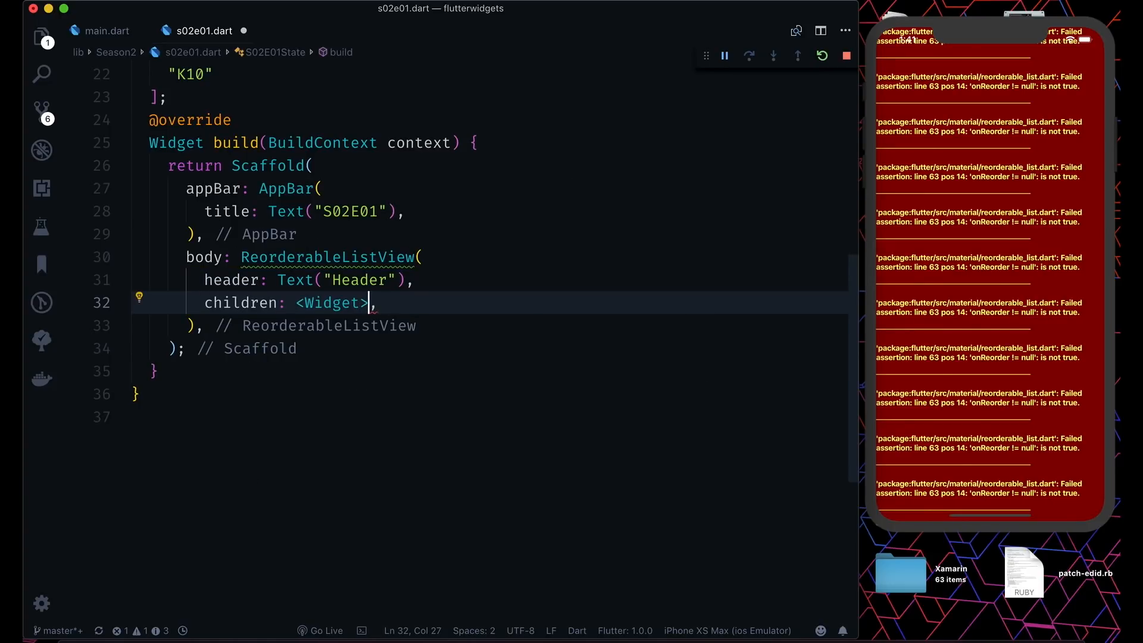
pyautogui.write('myList.map(f')
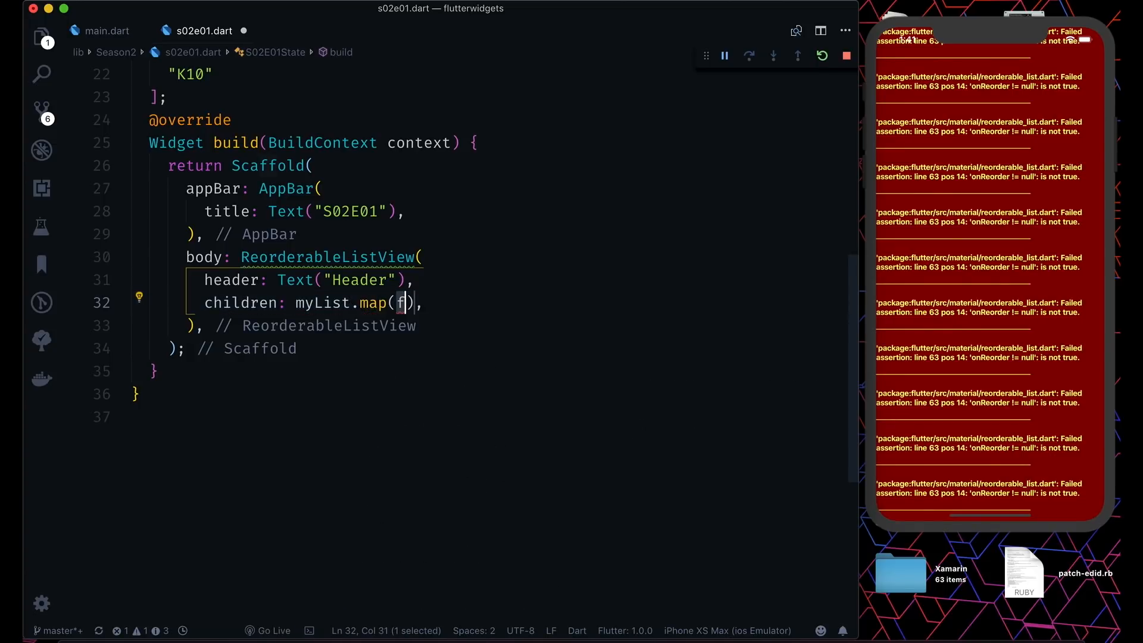
pyautogui.write('(c')
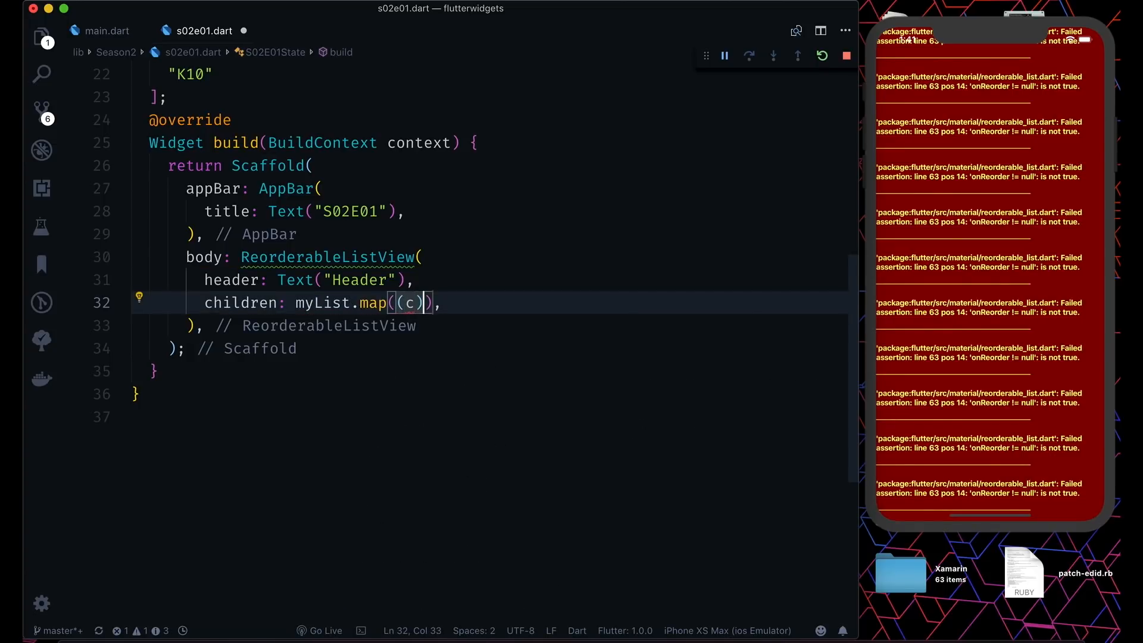
pyautogui.write('=>ListTi')
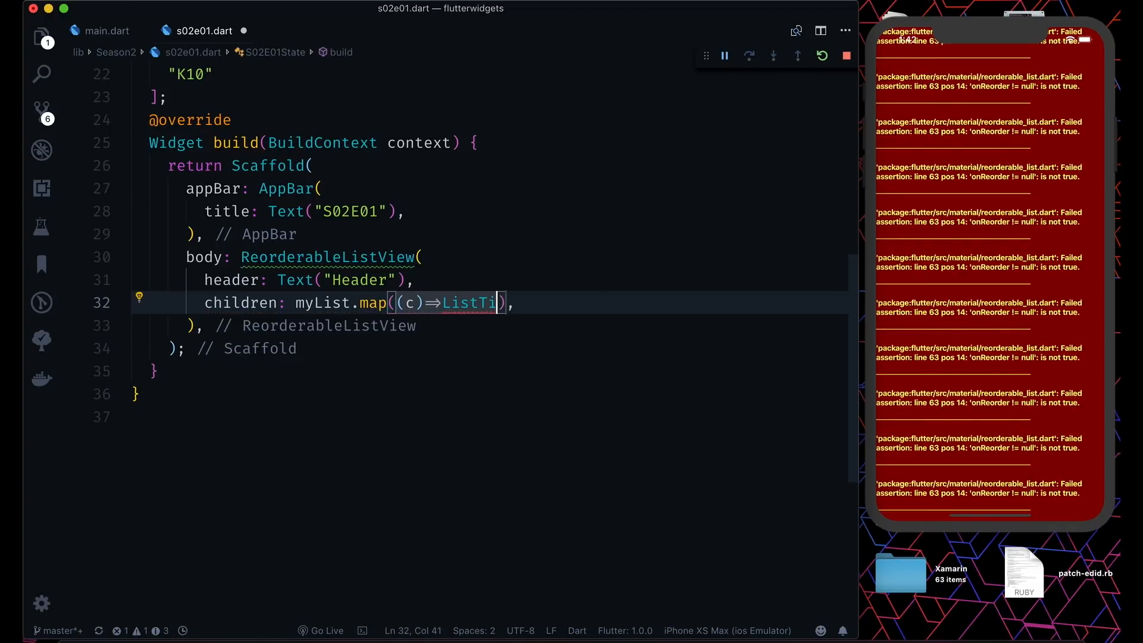
pyautogui.write('le(')
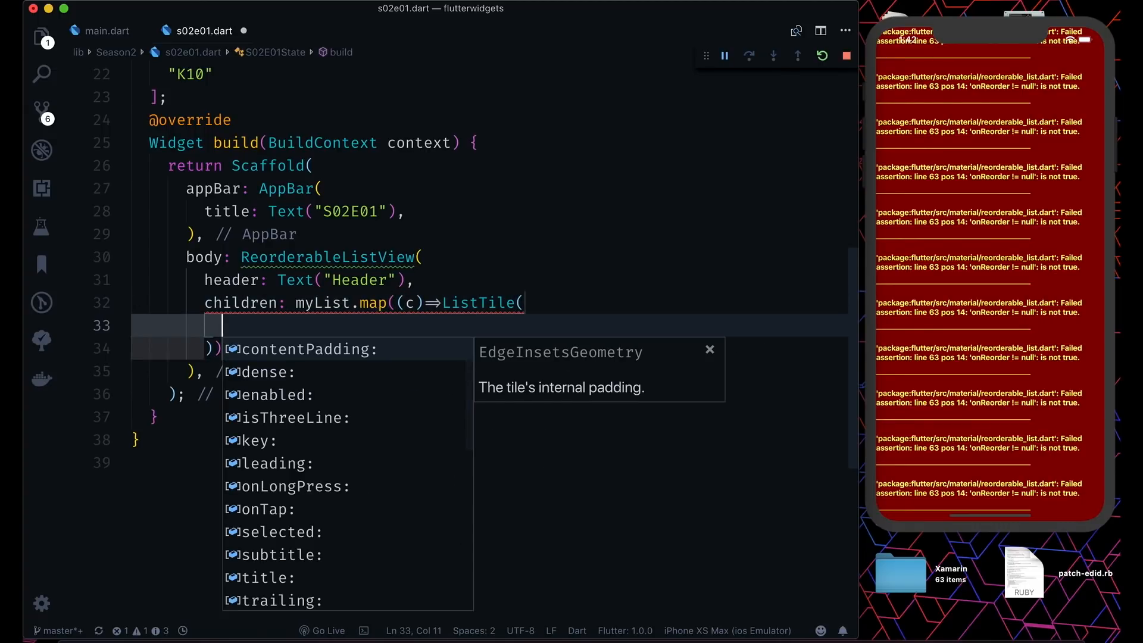
pyautogui.write('title: Text(c),')
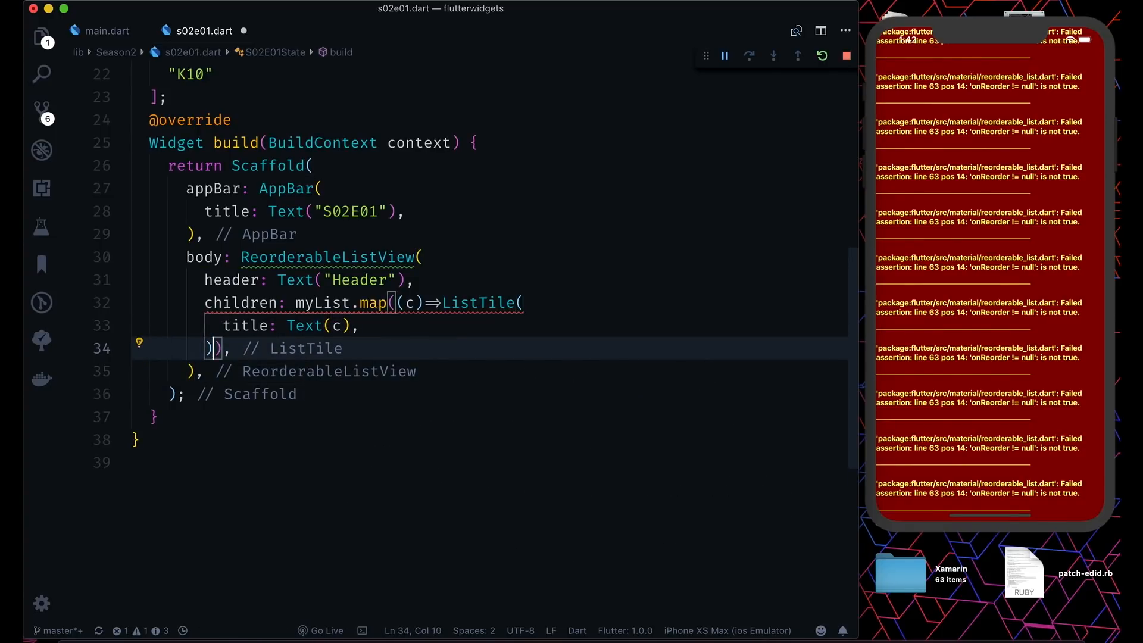
pyautogui.write('.toList(),')
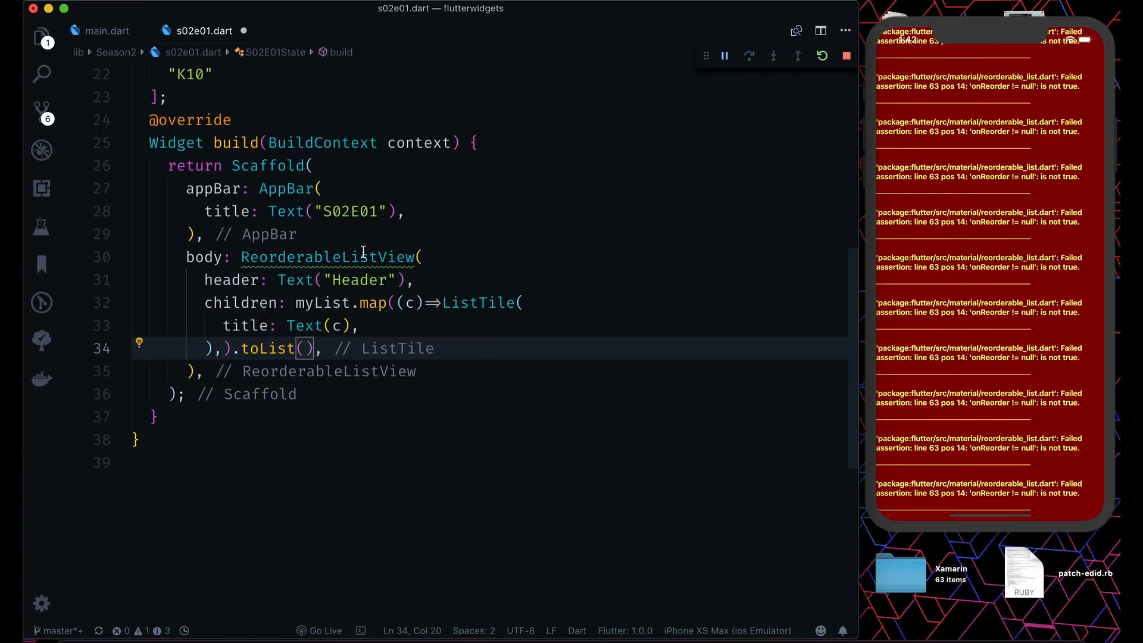
pyautogui.moveTo(330, 257)
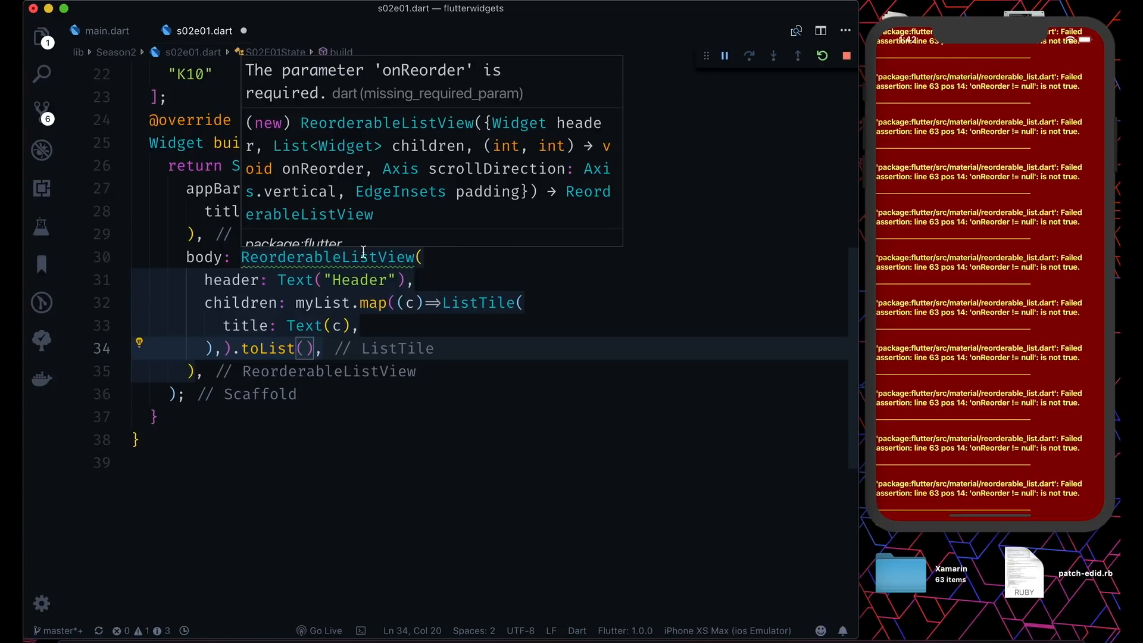
# Step: Set onReorder to _onReorder with an empty (oldIndex, newIndex) handler
pyautogui.press('enter')
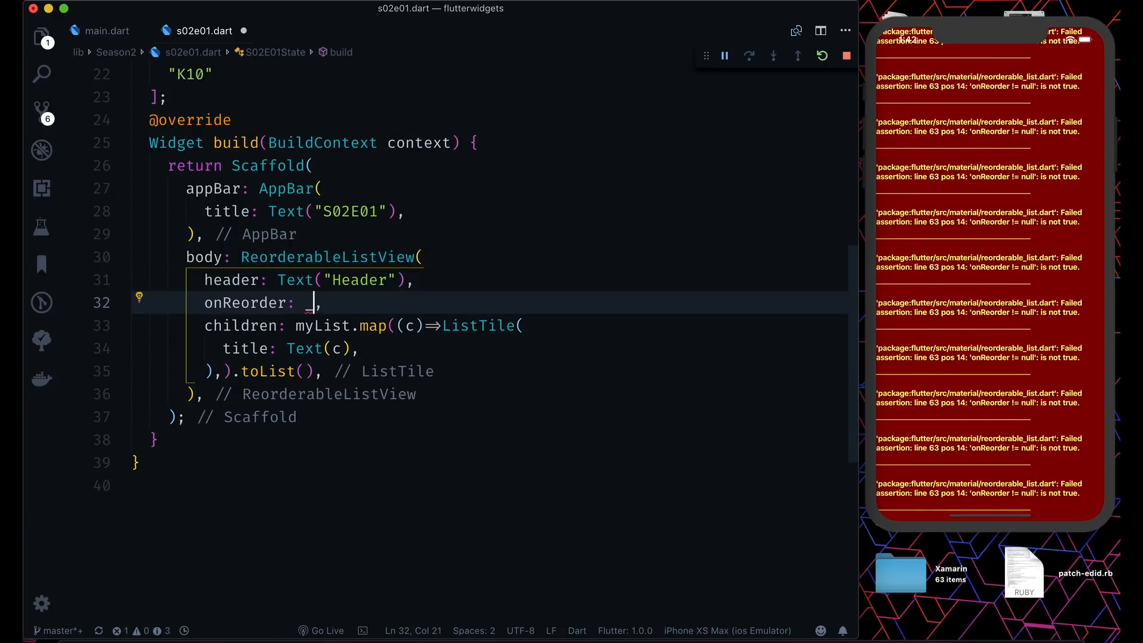
pyautogui.write('_onReorder')
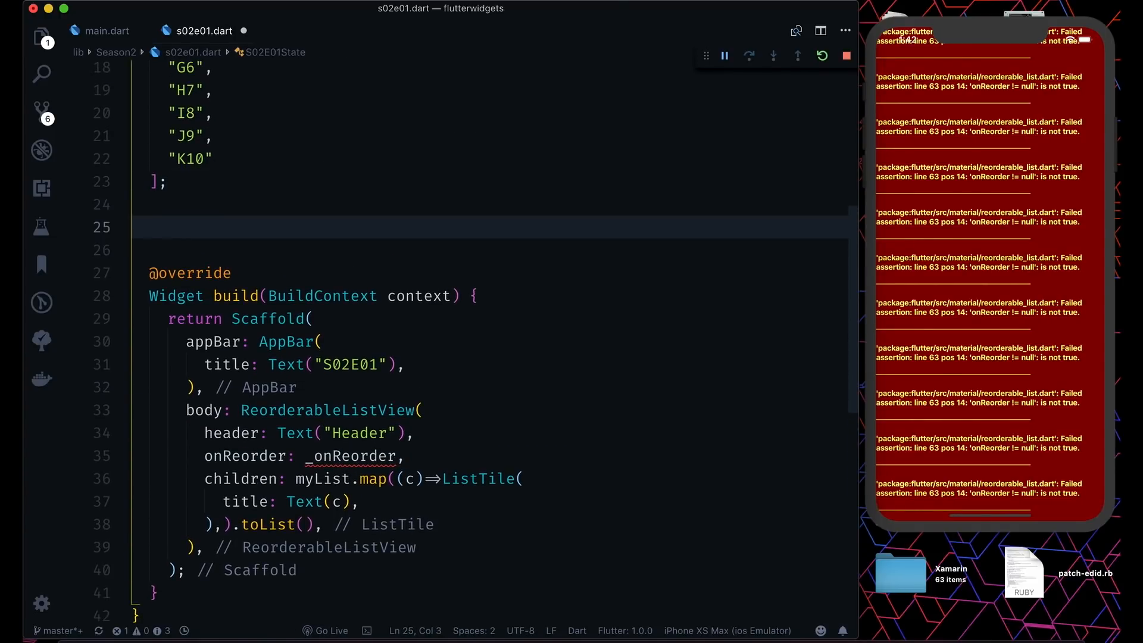
pyautogui.write('_onRe')
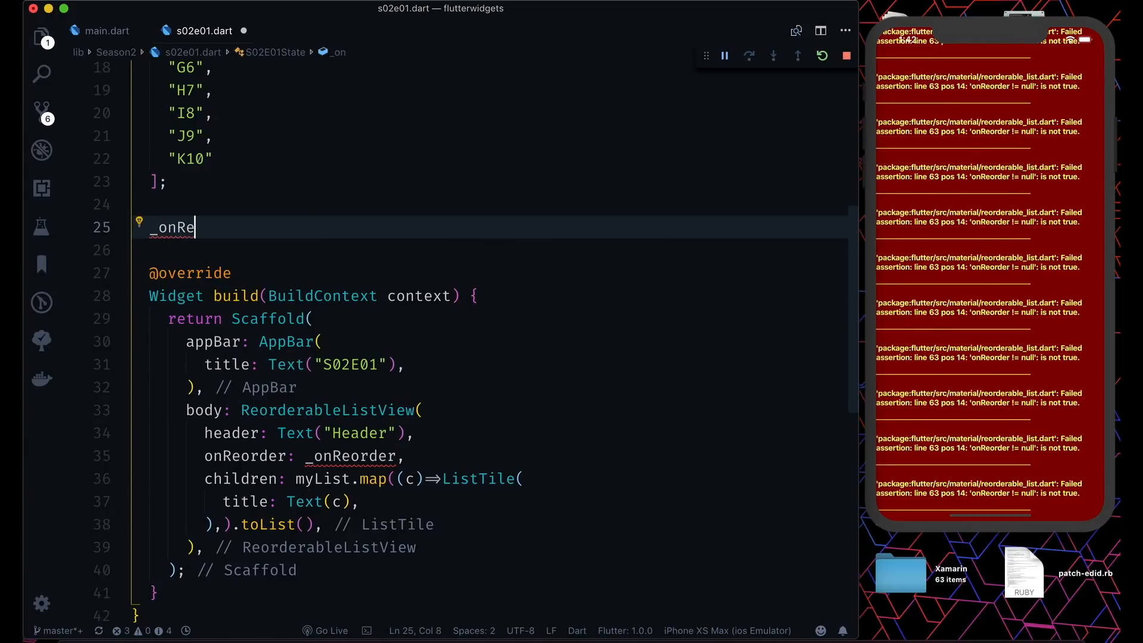
pyautogui.write('order(')
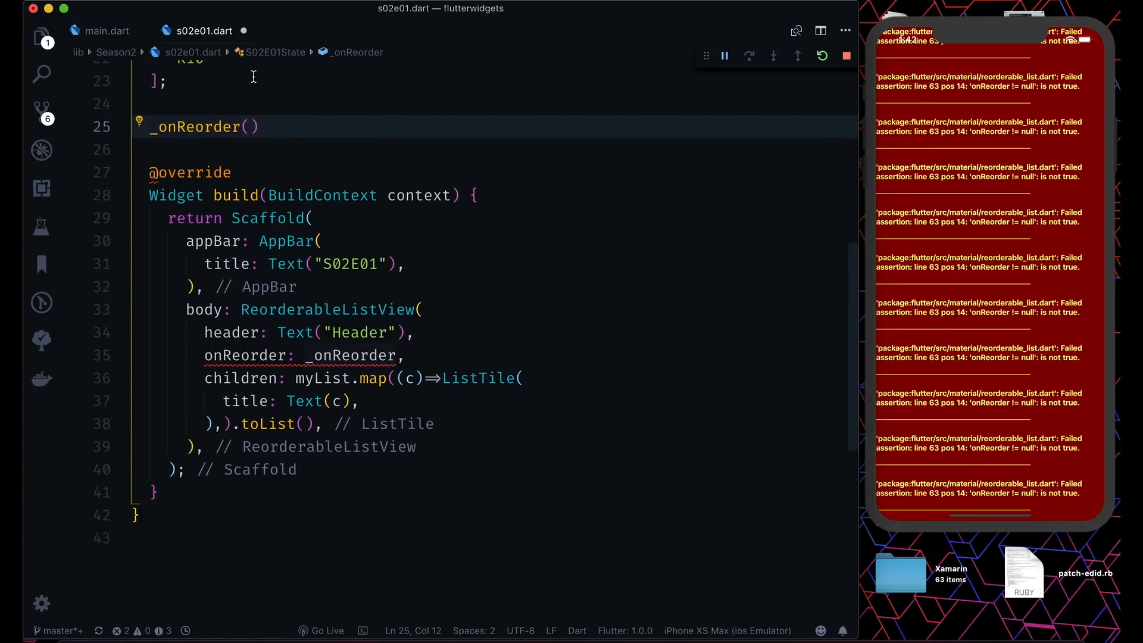
pyautogui.moveTo(263, 355)
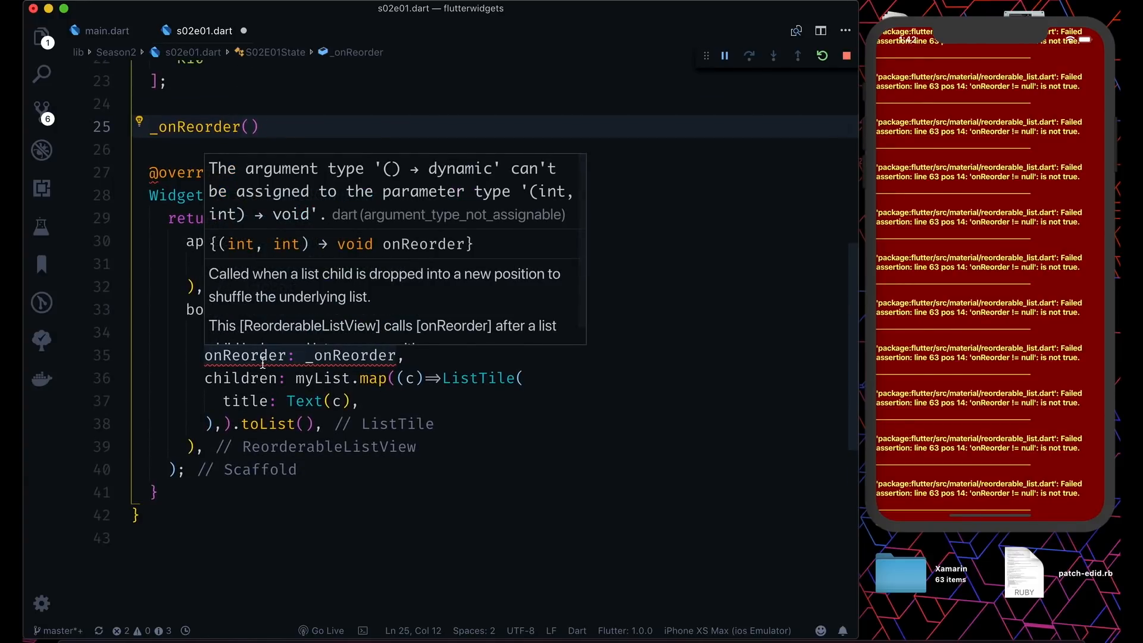
pyautogui.moveTo(288, 253)
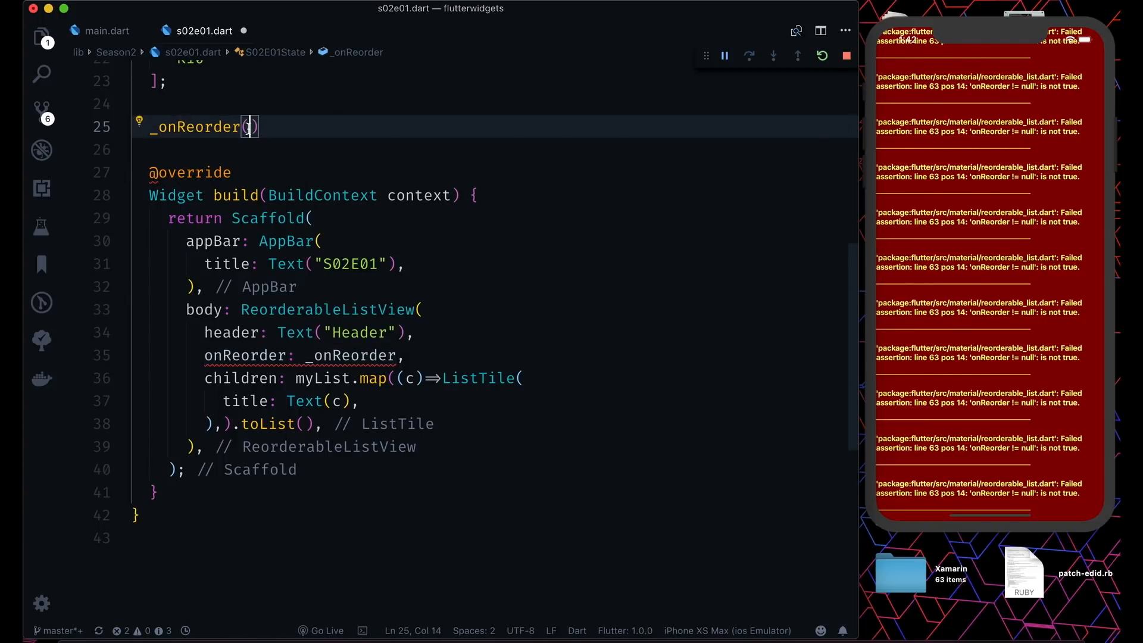
pyautogui.write('oldIndexm')
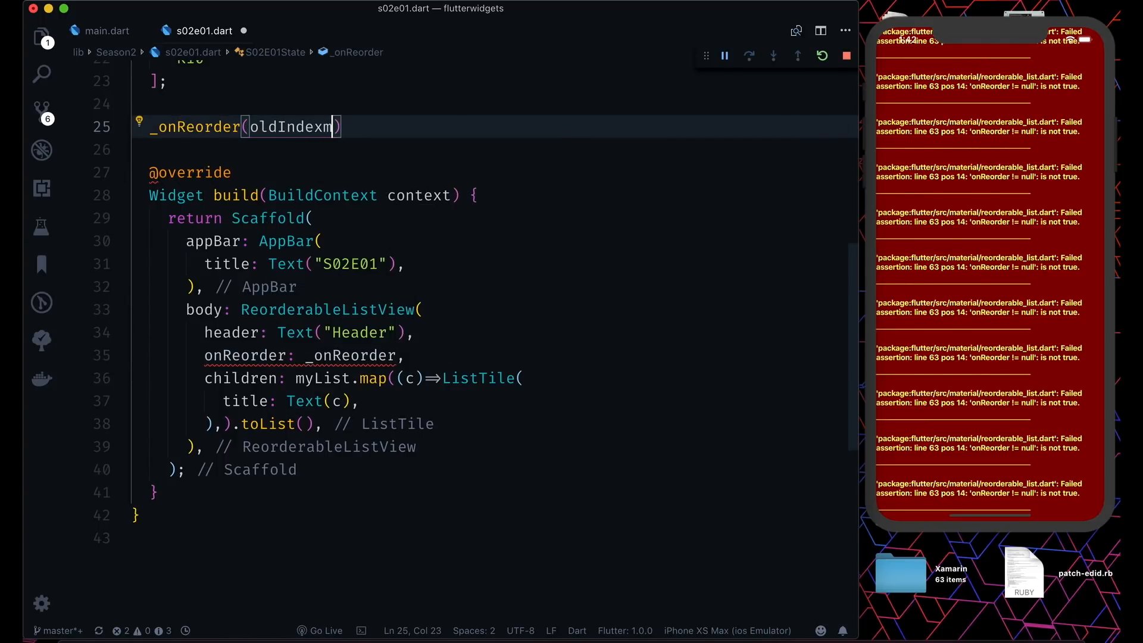
pyautogui.write(', ne')
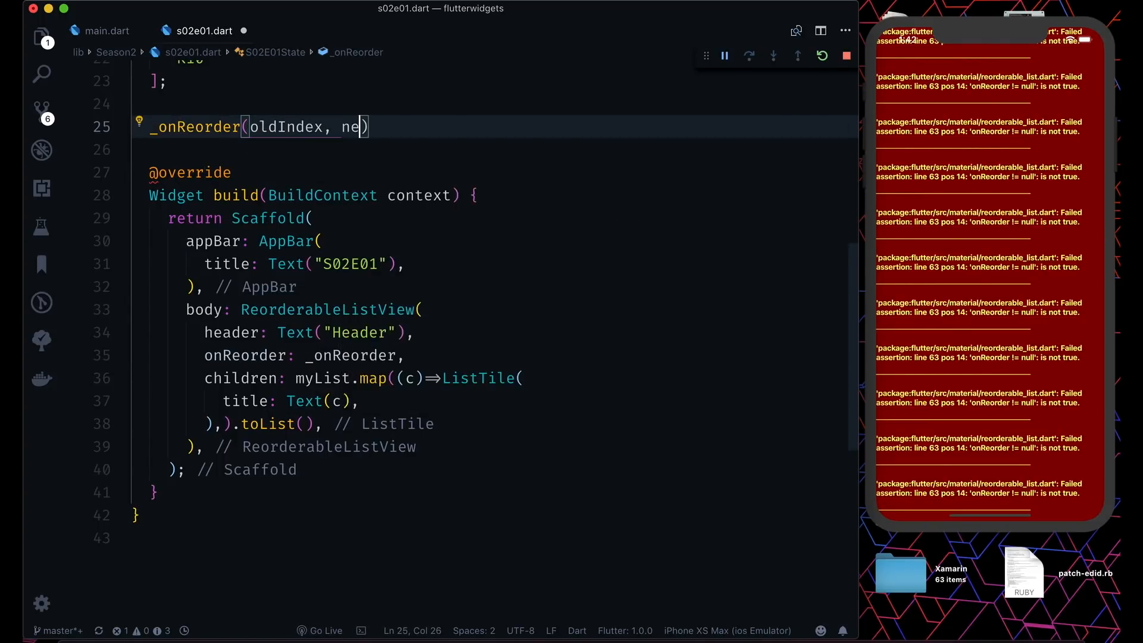
pyautogui.write('wIndex)P')
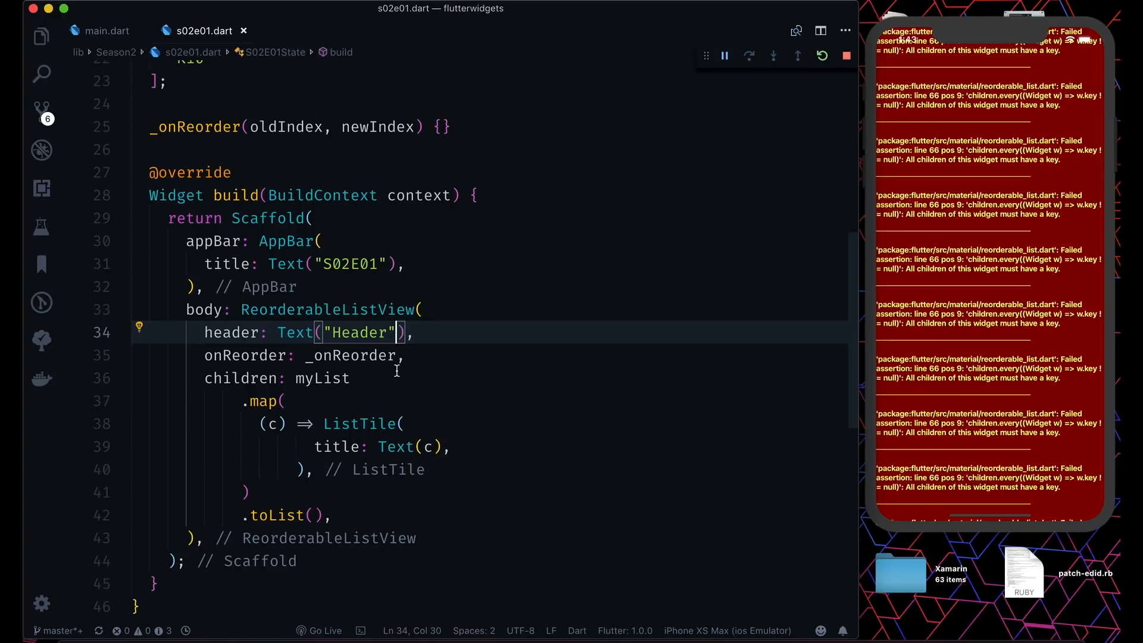
# Step: Add key: ObjectKey(c) to each ListTile, then save to hot reload
pyautogui.scroll(3)
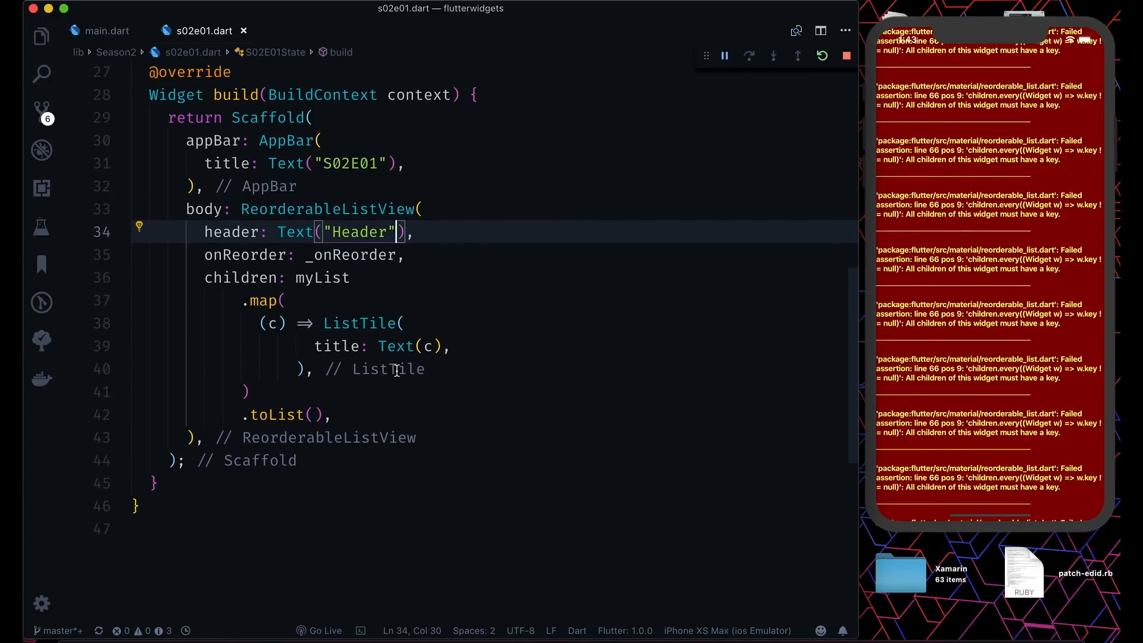
pyautogui.click(405, 323)
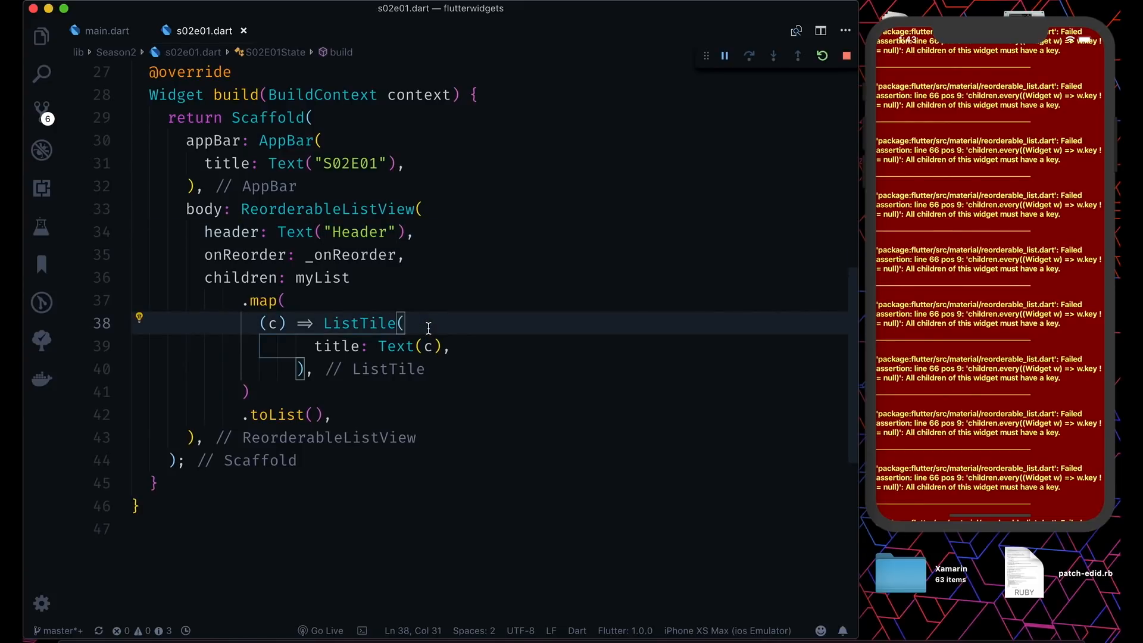
pyautogui.write('ke')
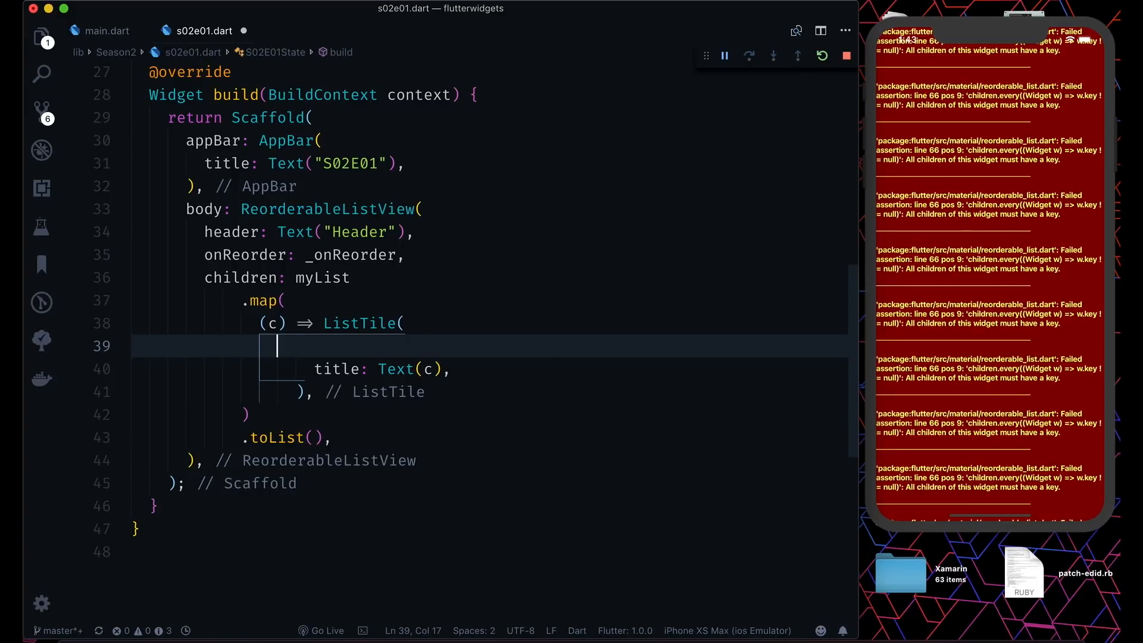
pyautogui.write('key: ObjectKey(c),')
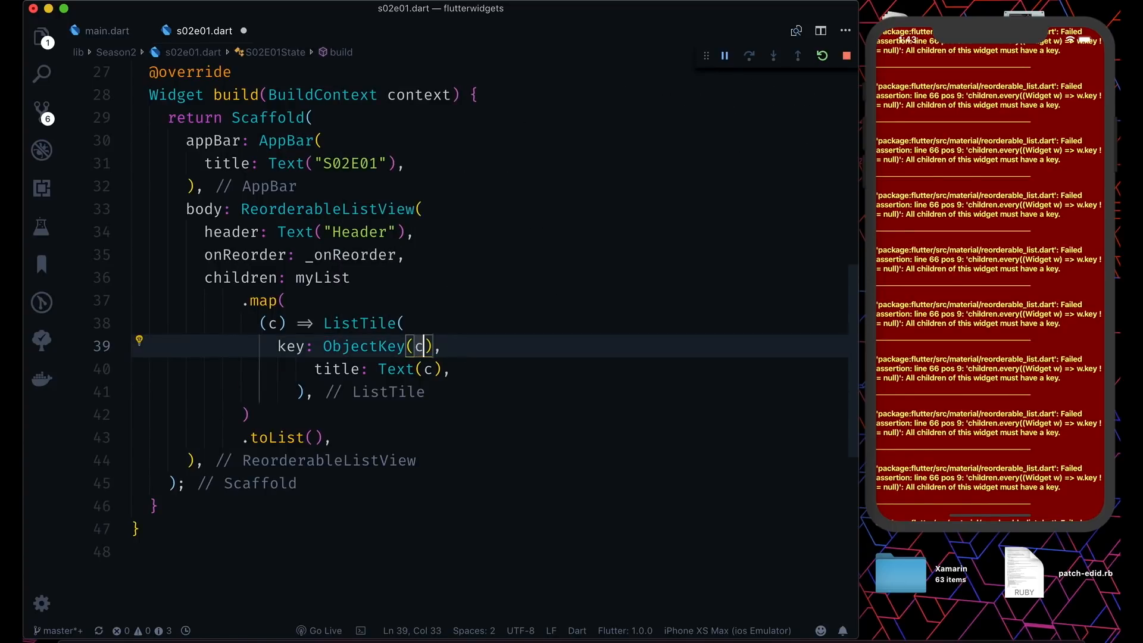
pyautogui.press('cmd+s')
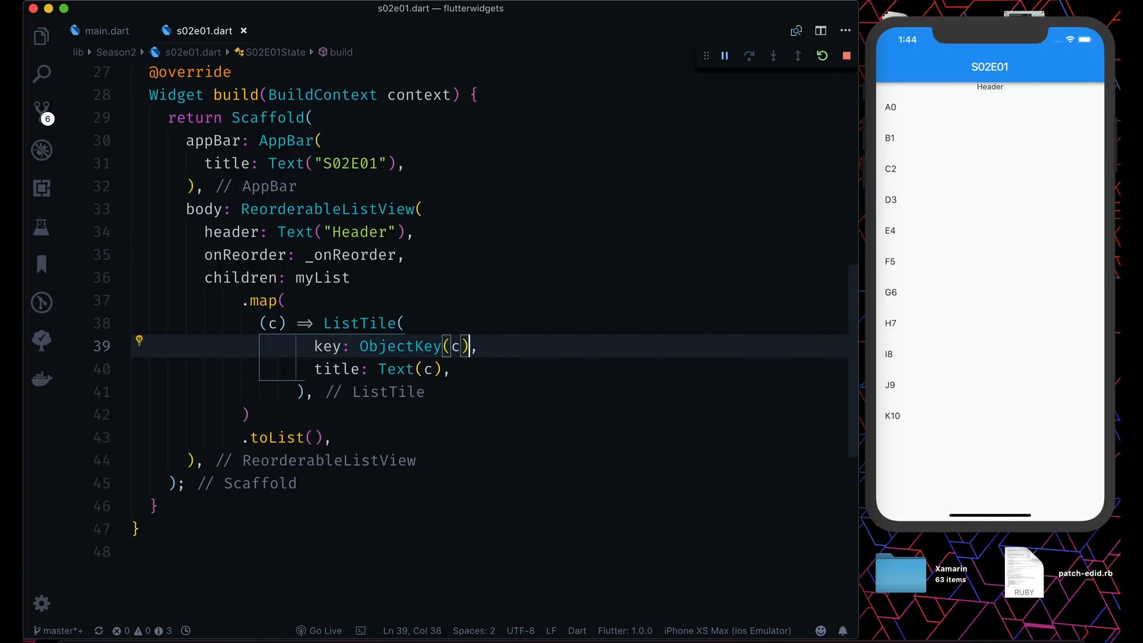
pyautogui.scroll(3)
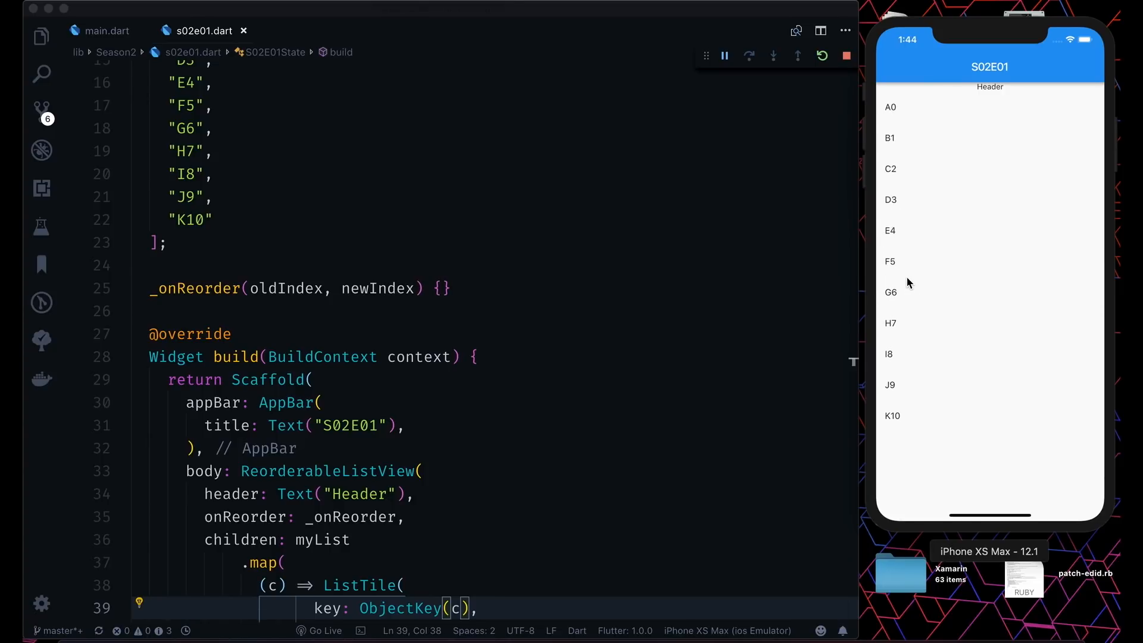
pyautogui.click(206, 288)
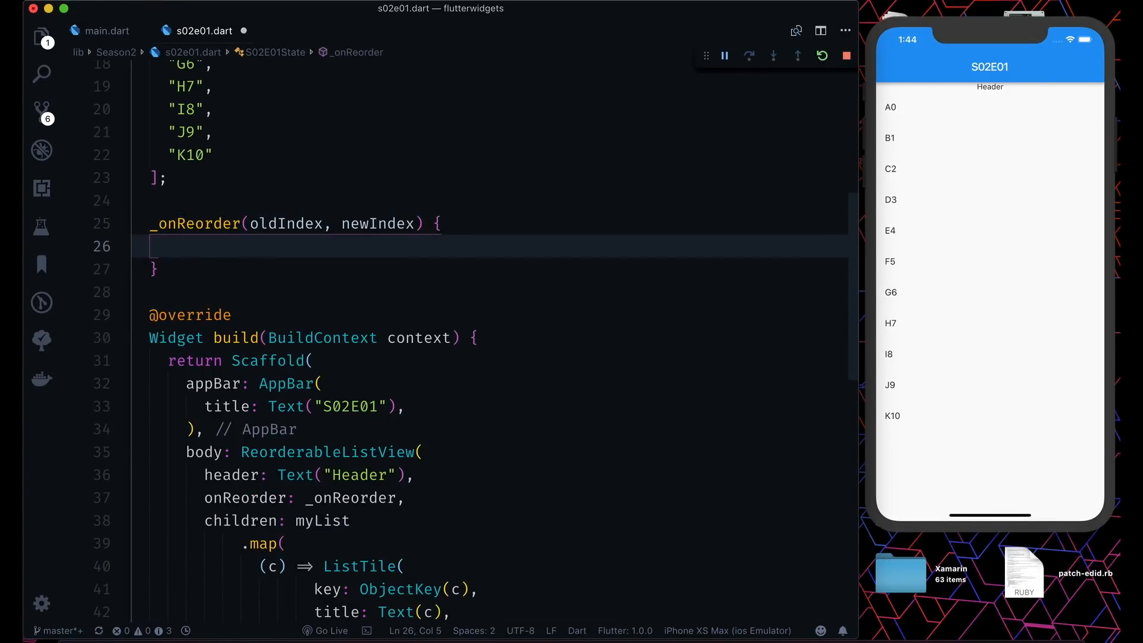
# Step: Add setState in _onReorder wrapping an if (newIndex > oldIndex) block
pyautogui.write('set')
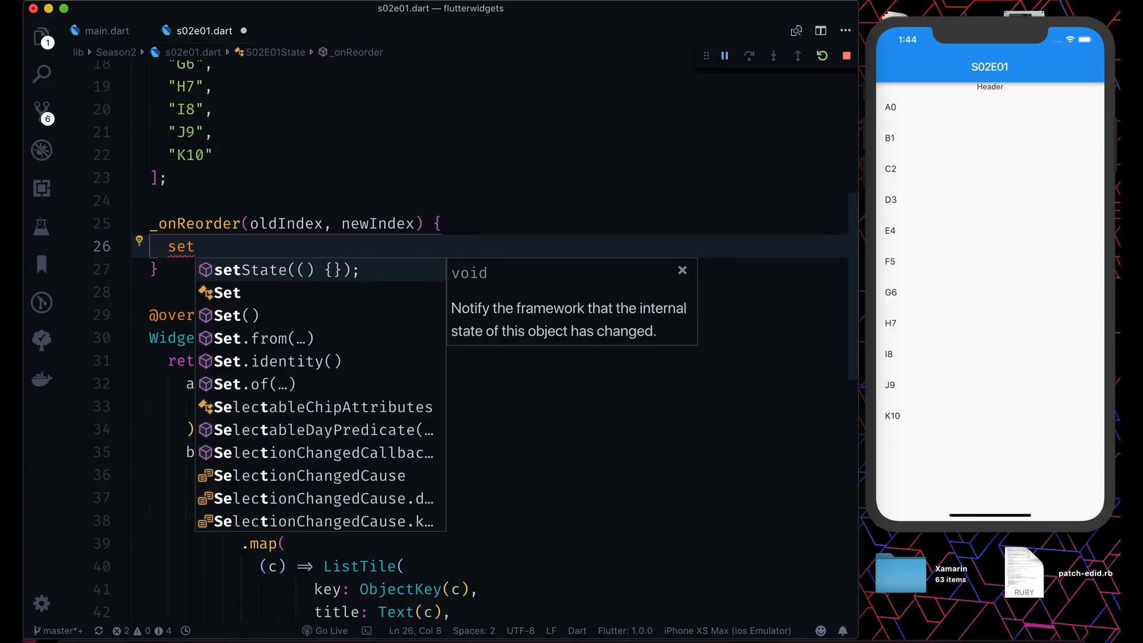
pyautogui.click(283, 270)
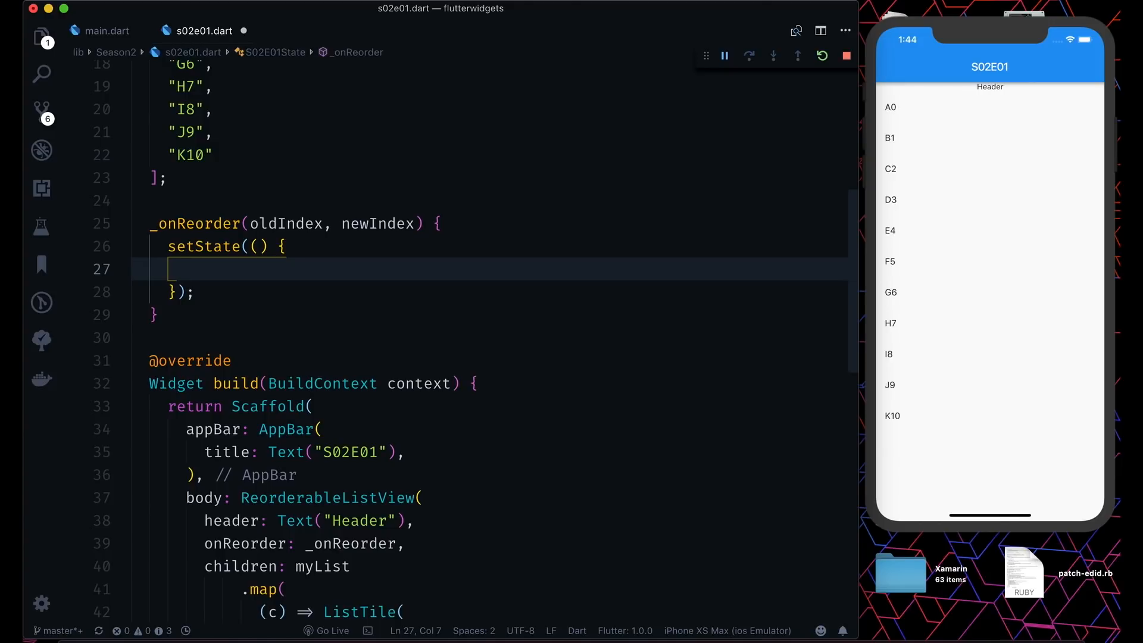
pyautogui.write('if(n')
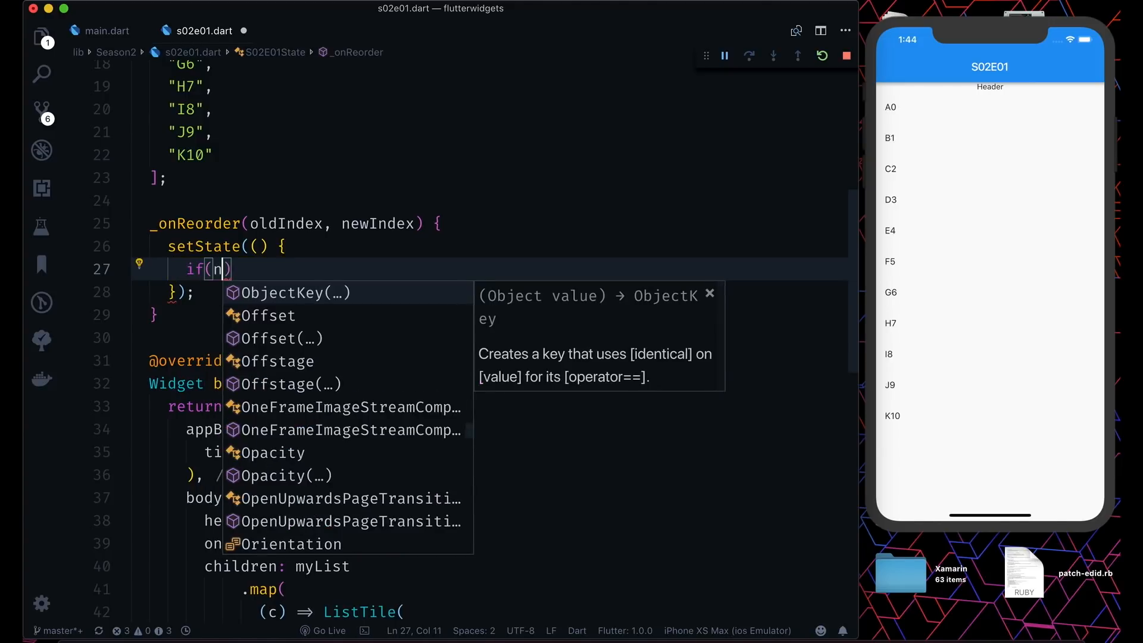
pyautogui.write('ewIndex>')
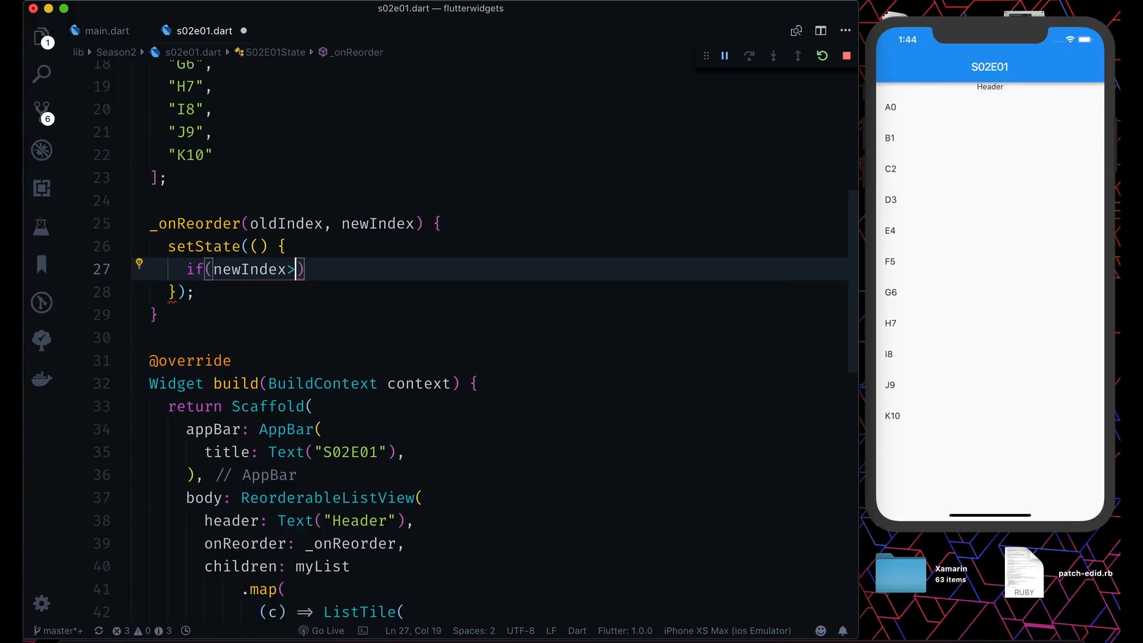
pyautogui.write('oldIndex')
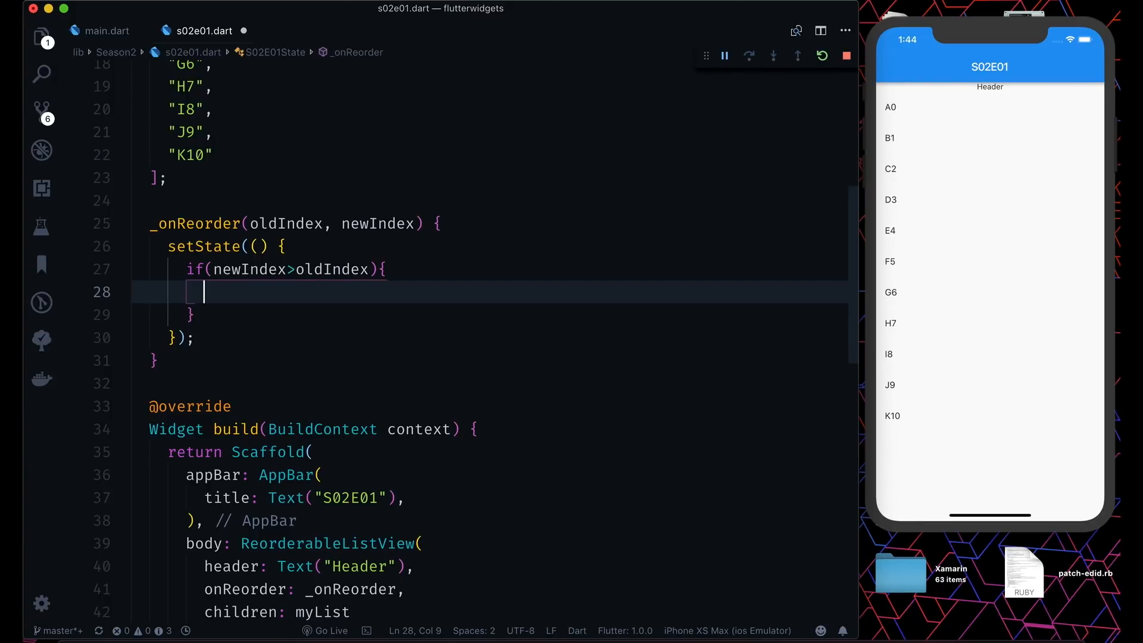
pyautogui.write('newIndex')
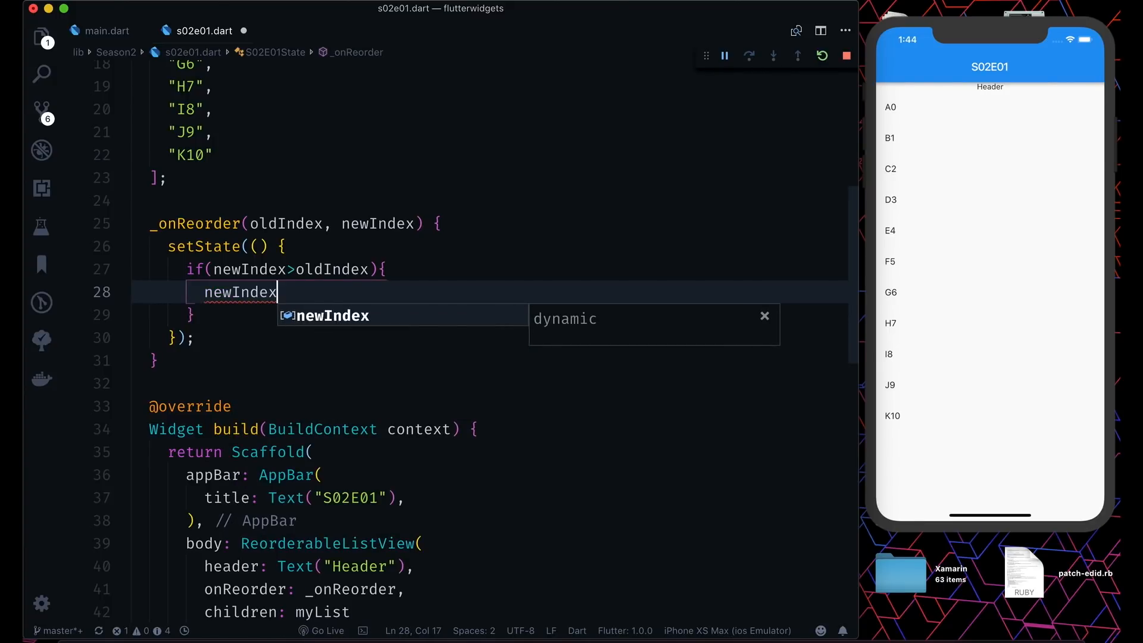
# Step: Decrement newIndex inside the if (newIndex > oldIndex) block
pyautogui.write('= newIndex -1;')
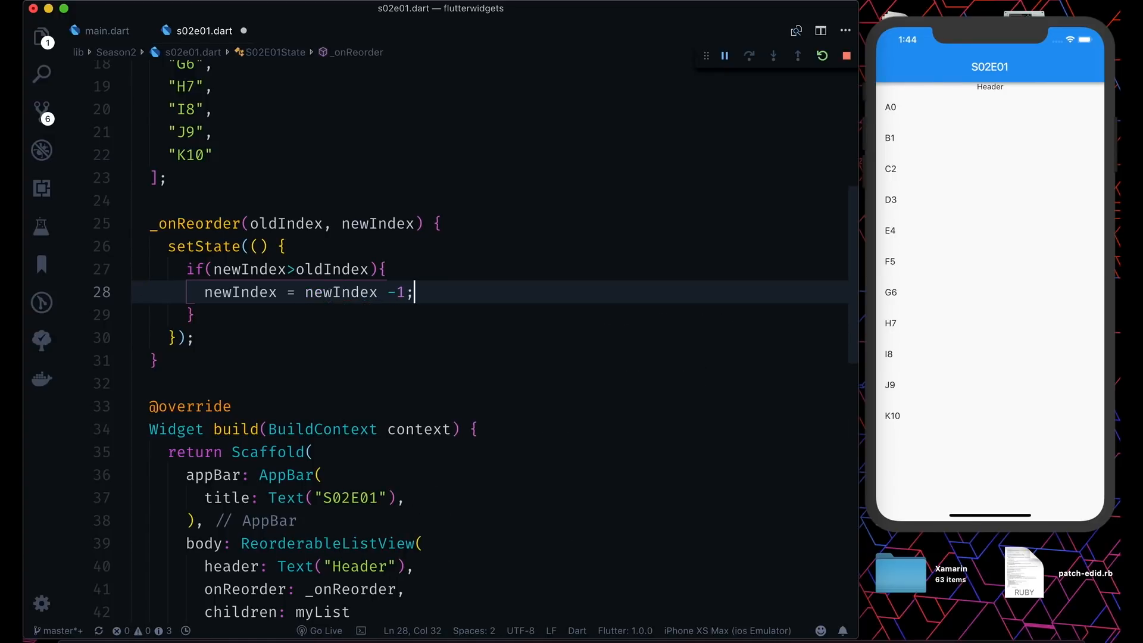
pyautogui.press('Return')
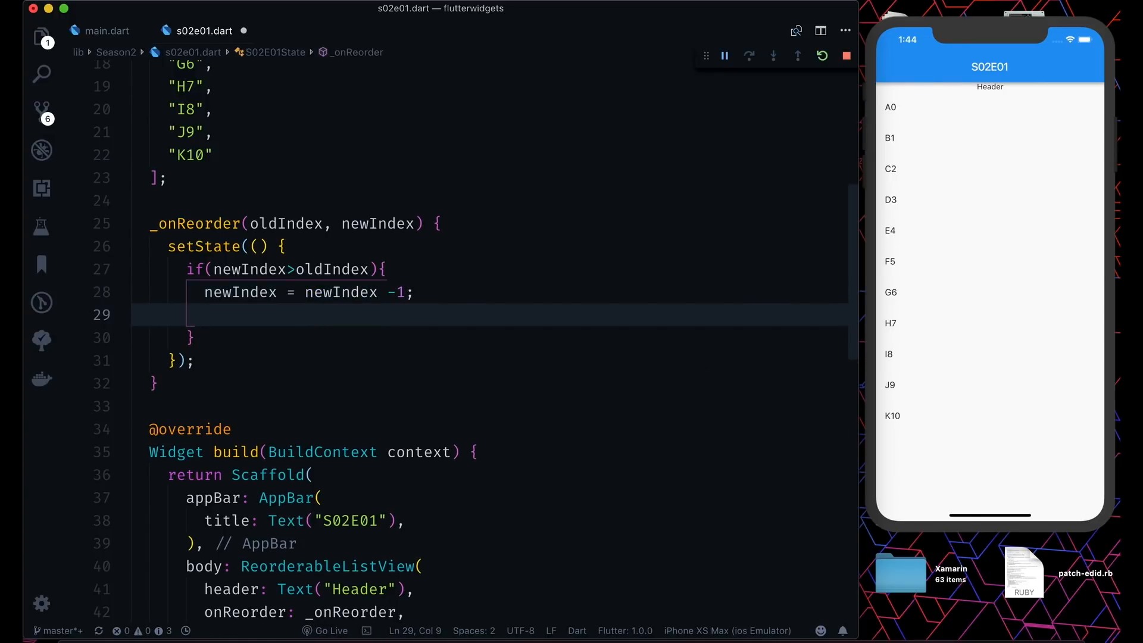
pyautogui.moveTo(952, 121)
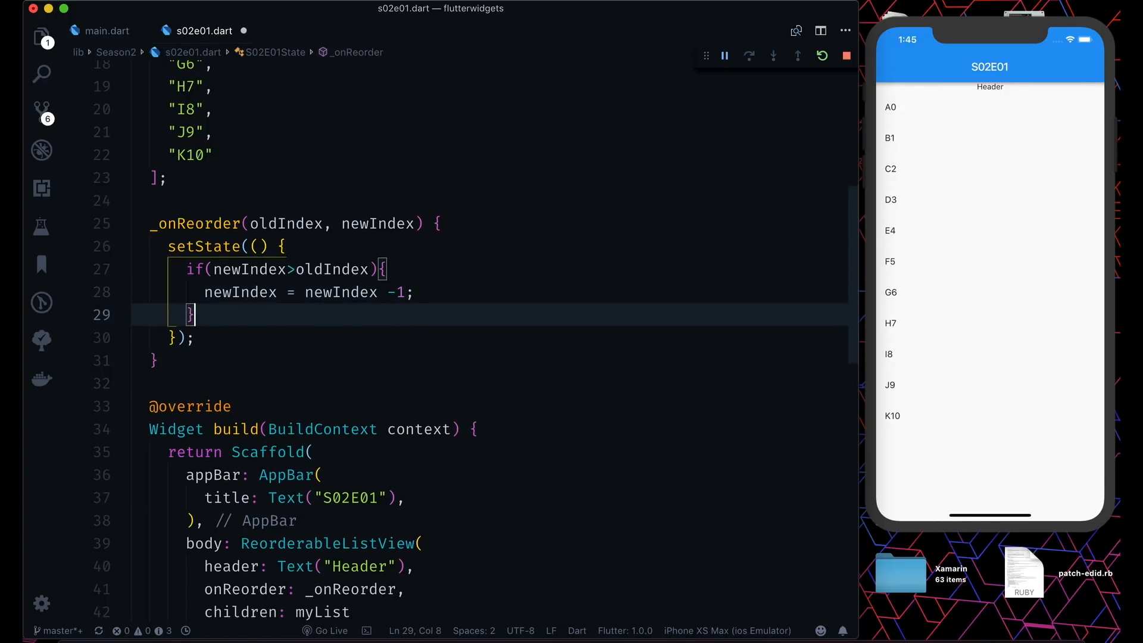
pyautogui.press('Return')
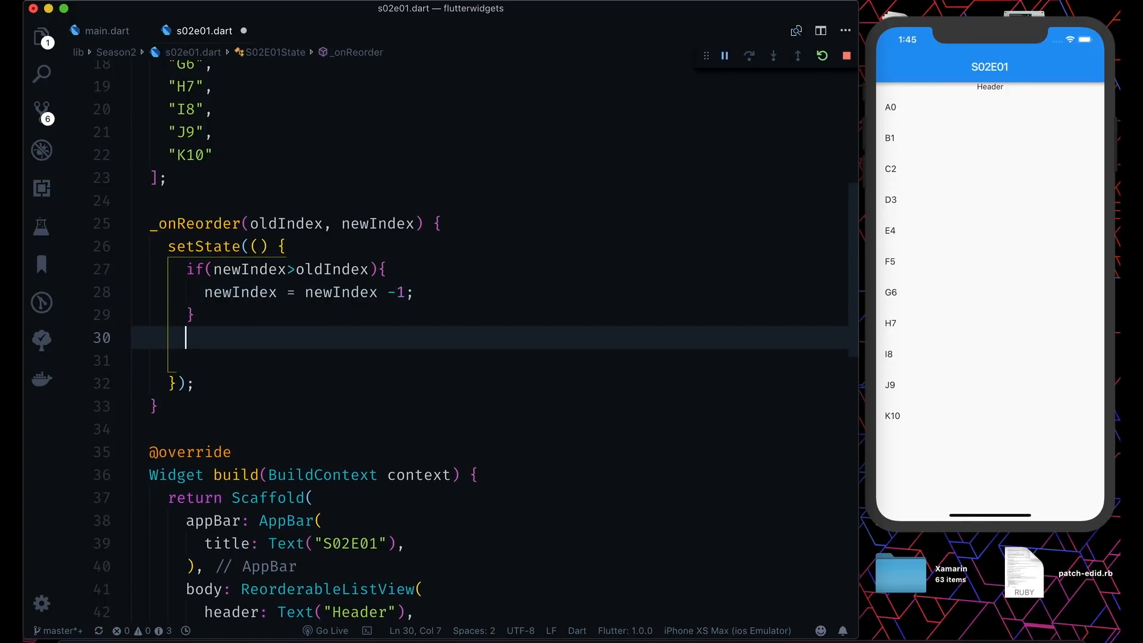
# Step: Remove the item at oldIndex from myList and insert it at newIndex
pyautogui.write('var i')
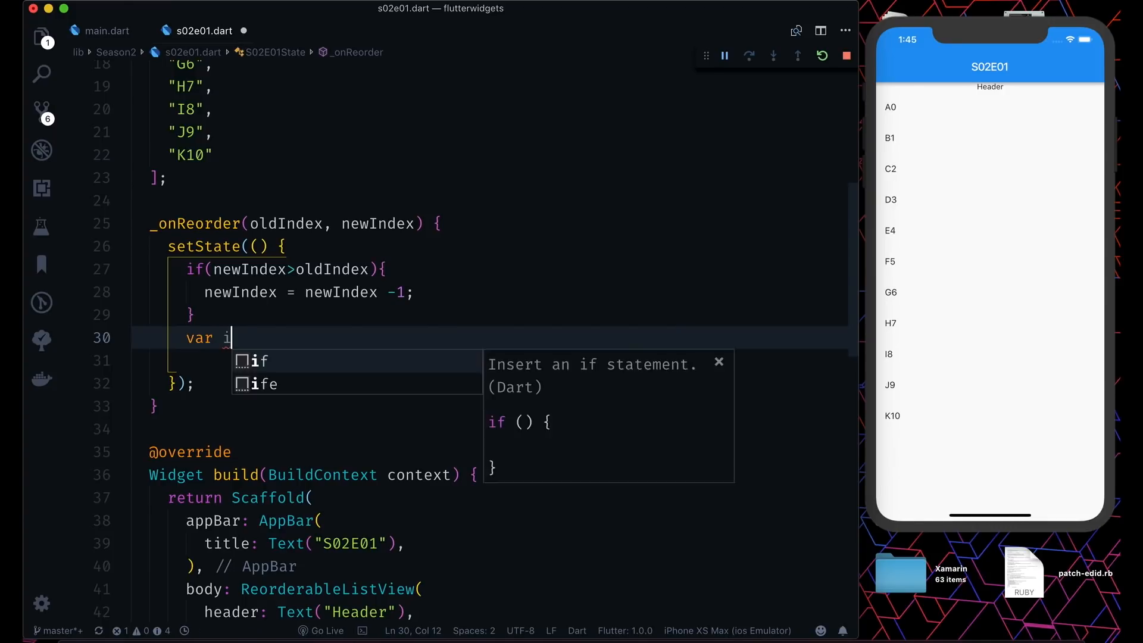
pyautogui.write('tem =')
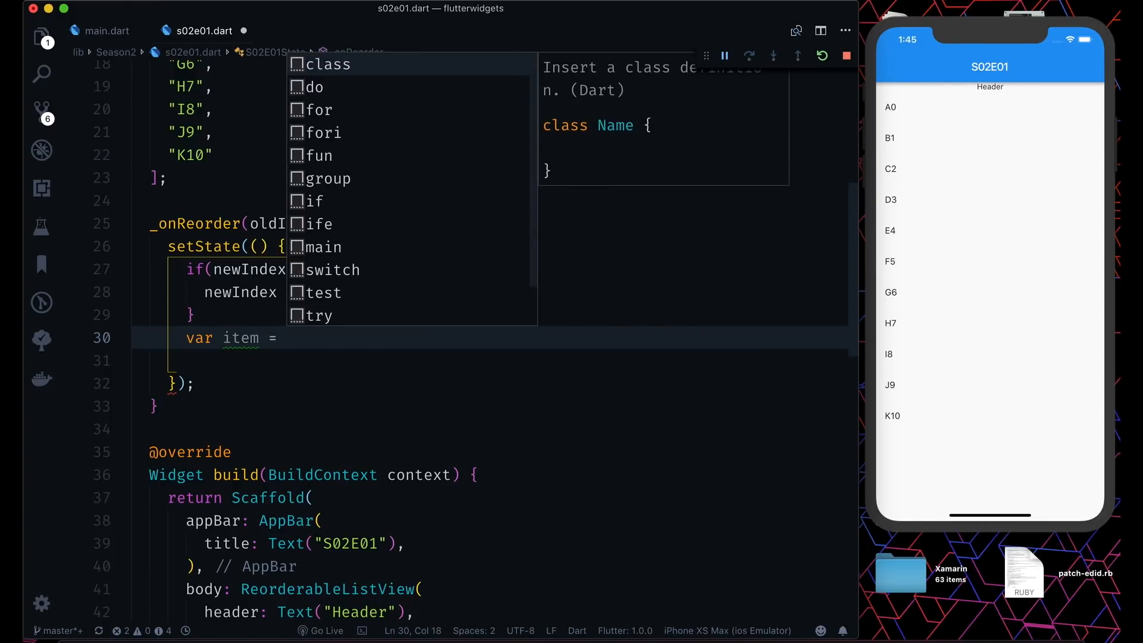
pyautogui.write('myList')
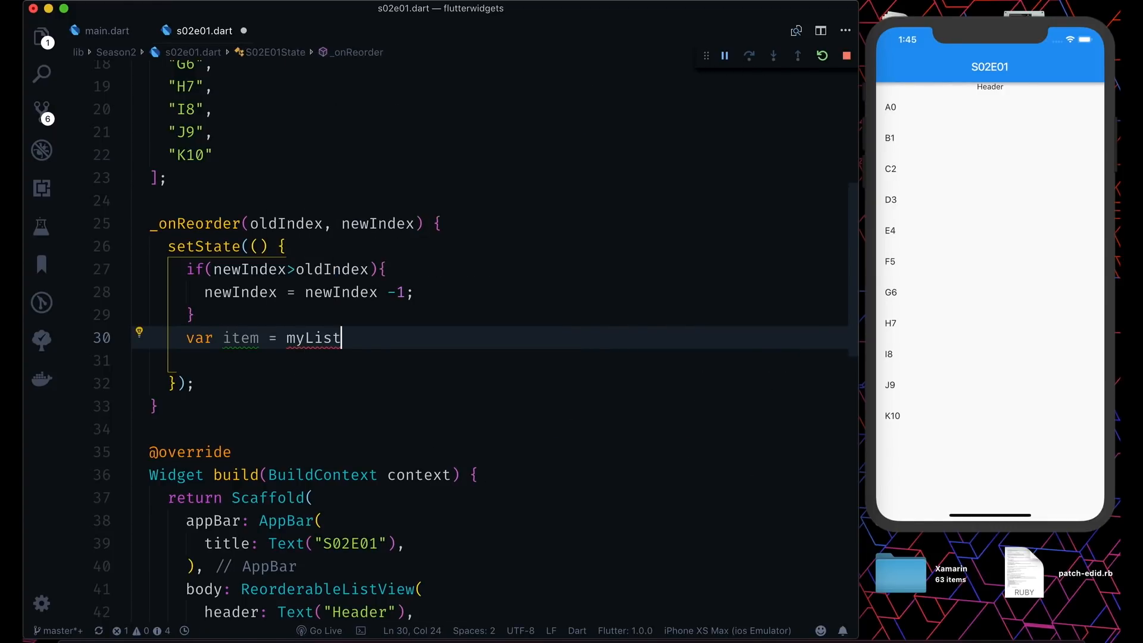
pyautogui.write('.removeAt(index)')
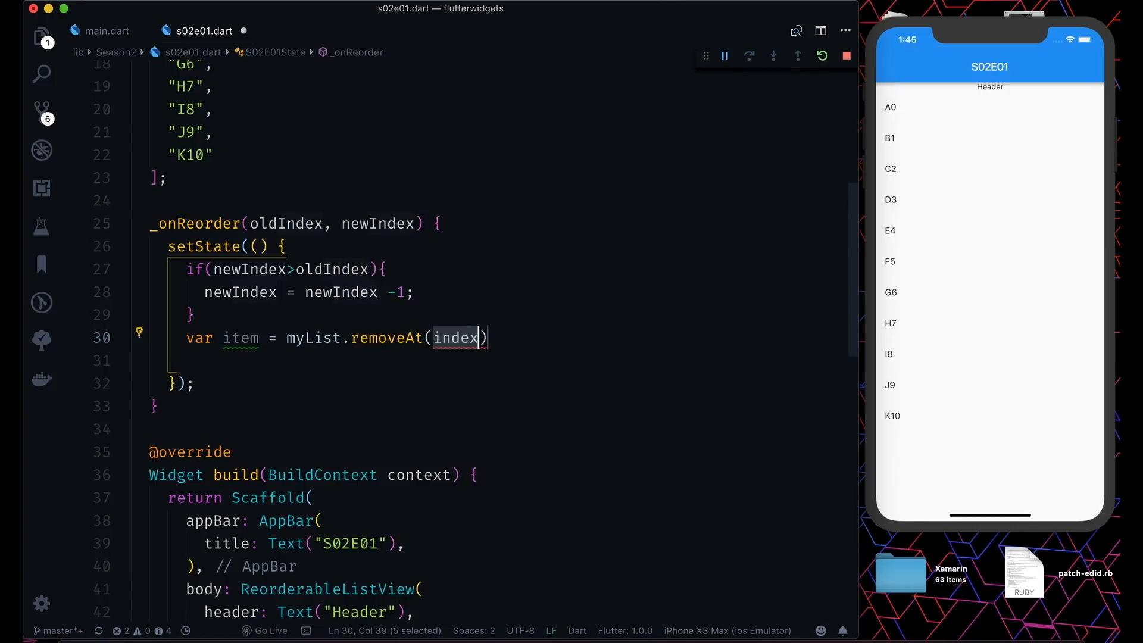
pyautogui.write('oldI')
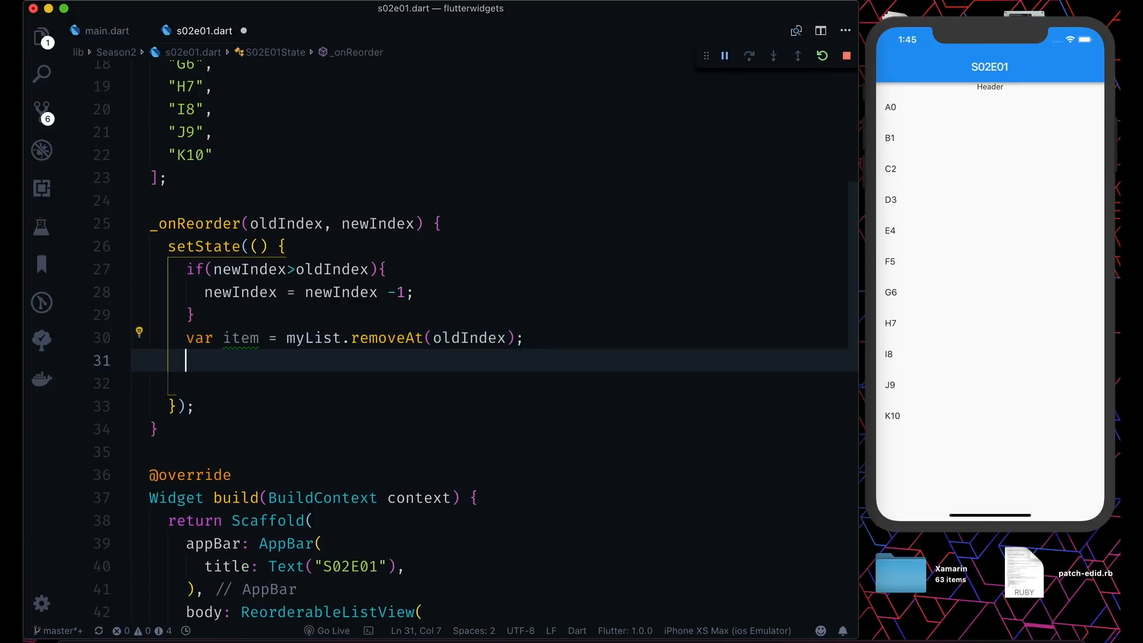
pyautogui.write('myList.insert(index, element')
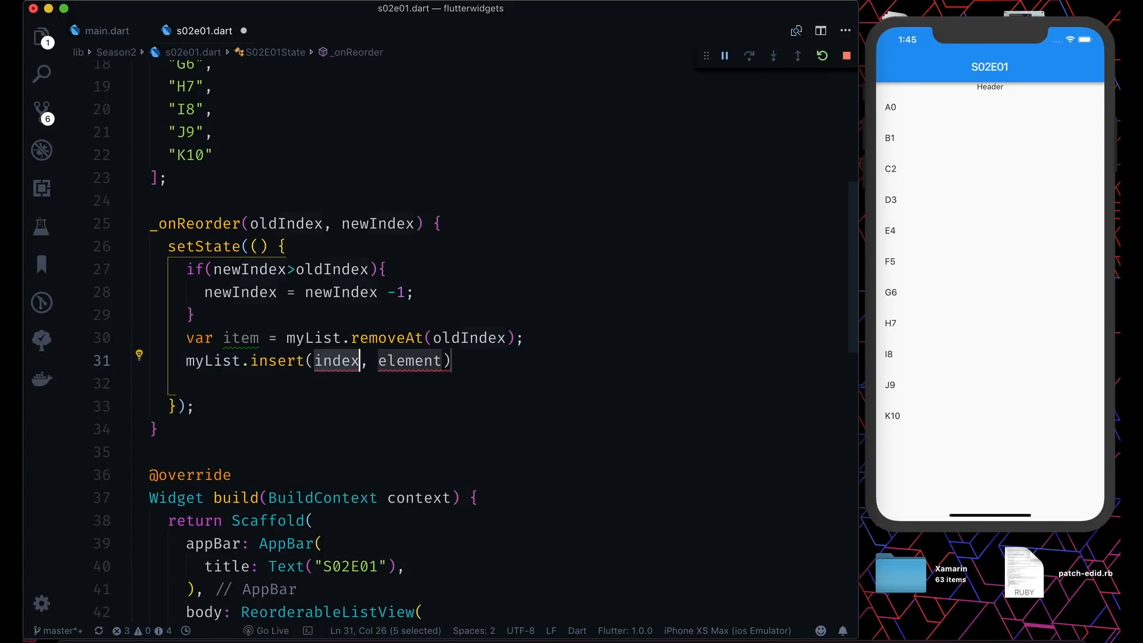
pyautogui.write('newi')
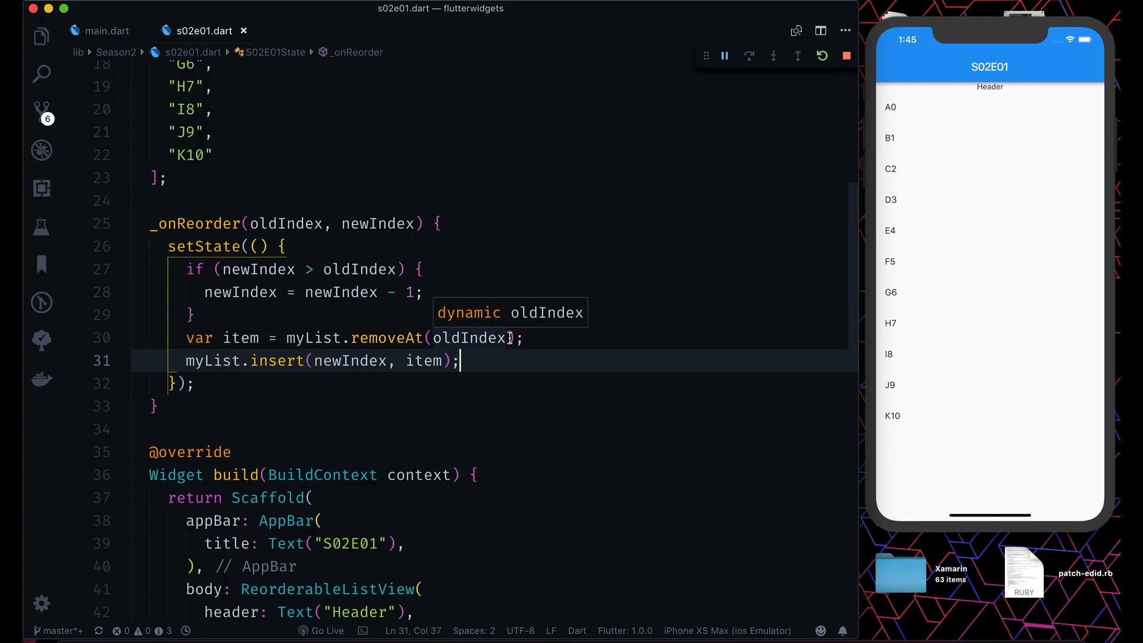
pyautogui.moveTo(948, 106)
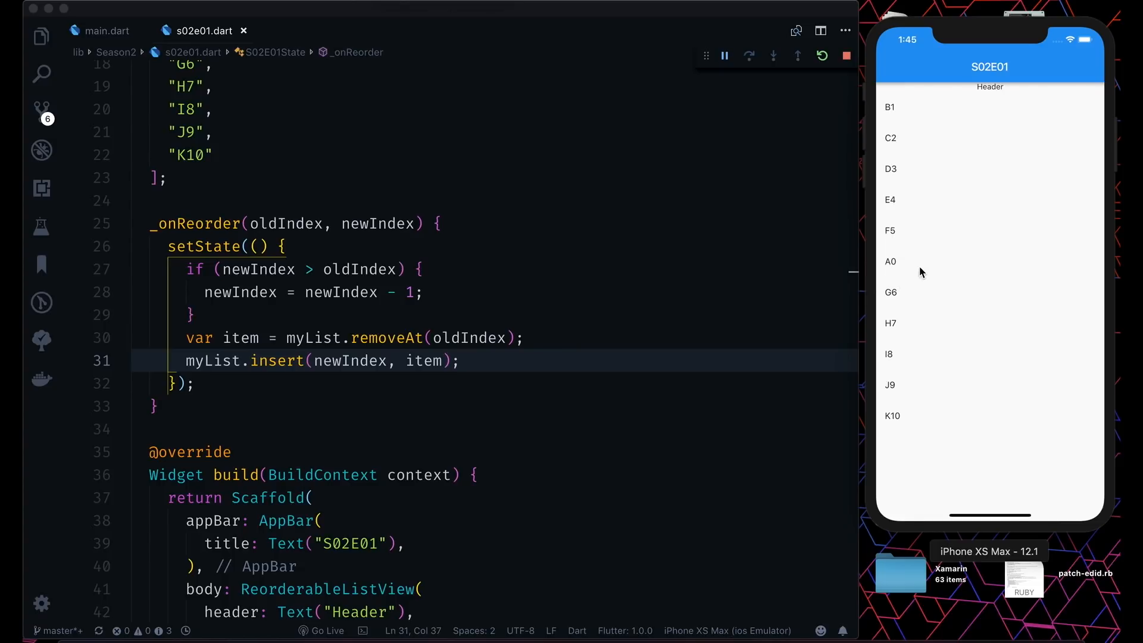
pyautogui.moveTo(902, 267)
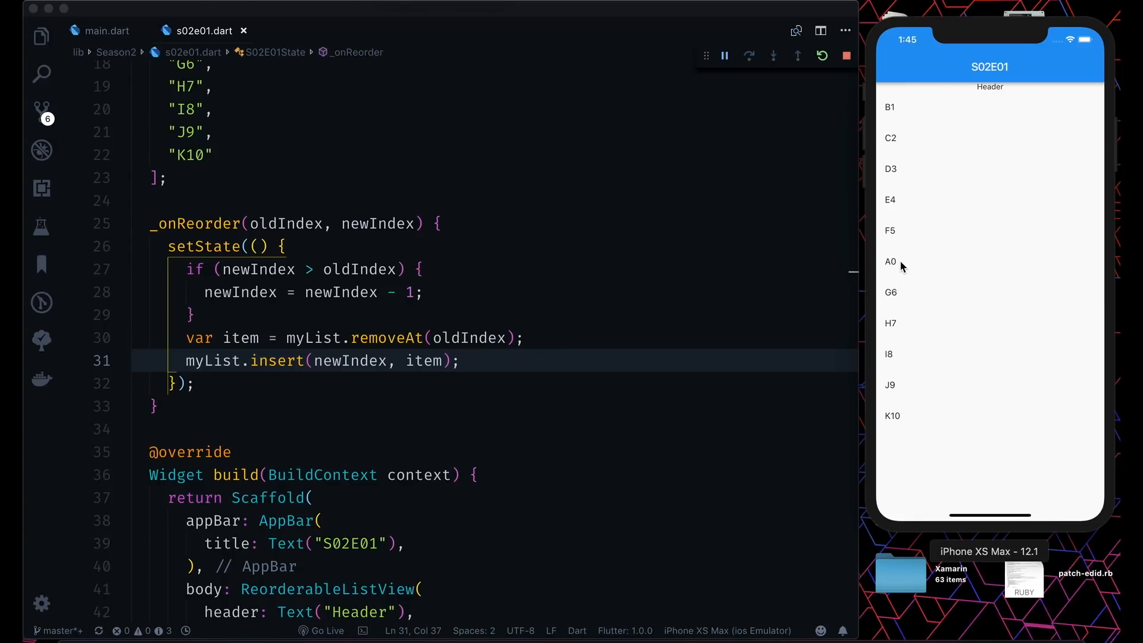
pyautogui.moveTo(79, 283)
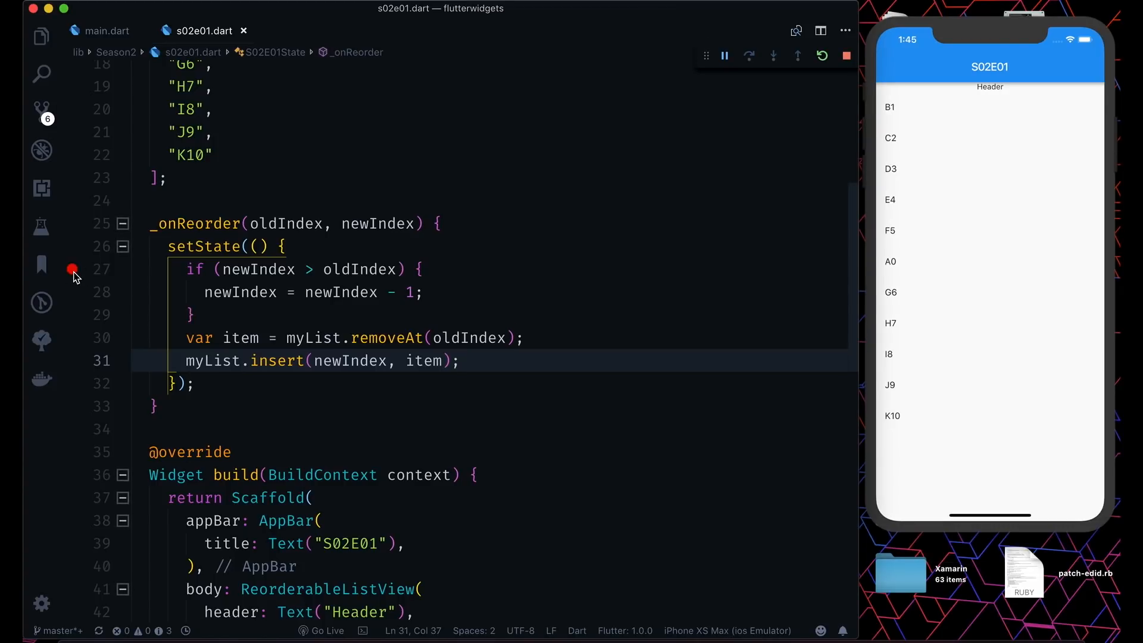
pyautogui.moveTo(480, 297)
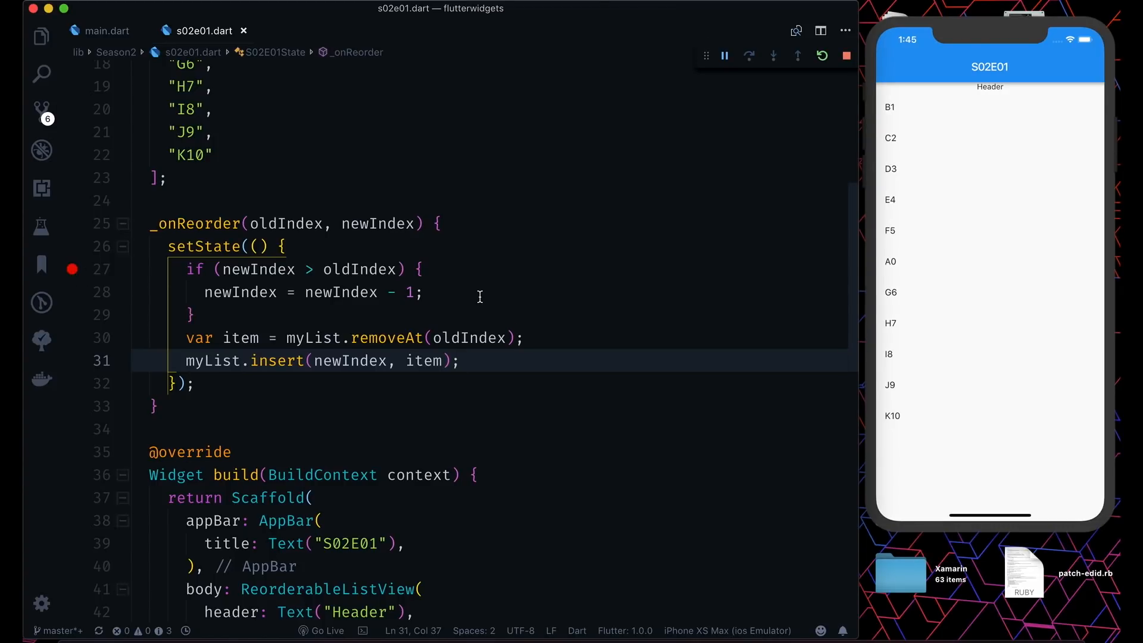
# Step: Scroll the code to inspect oldIndex 5 and newIndex 11 at the breakpoint
pyautogui.scroll(-3)
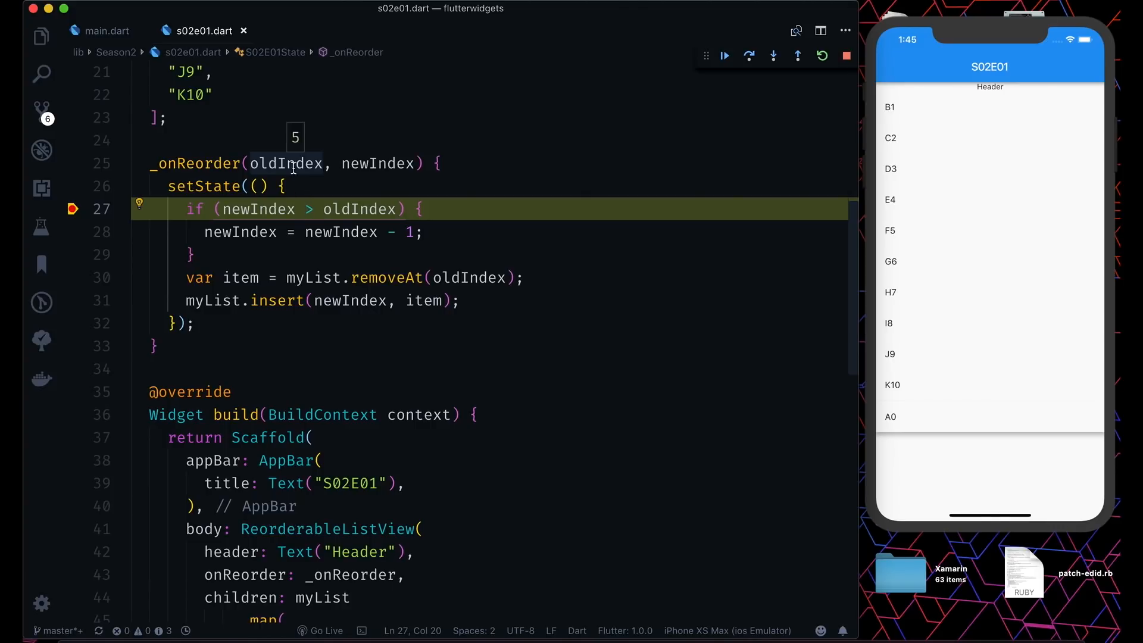
pyautogui.moveTo(376, 162)
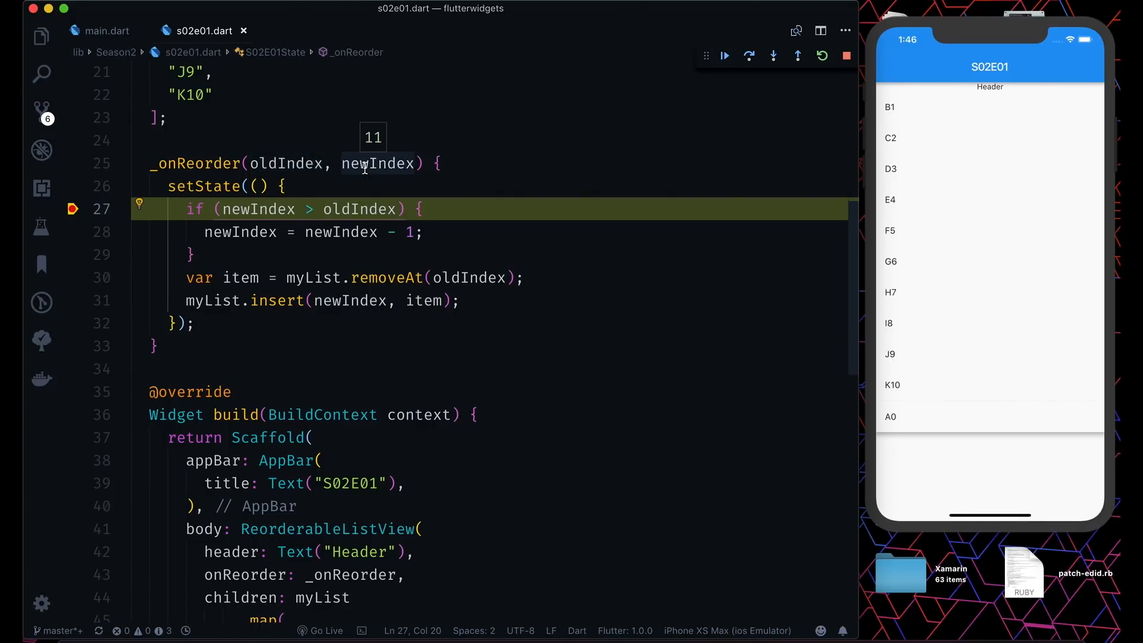
pyautogui.moveTo(601, 171)
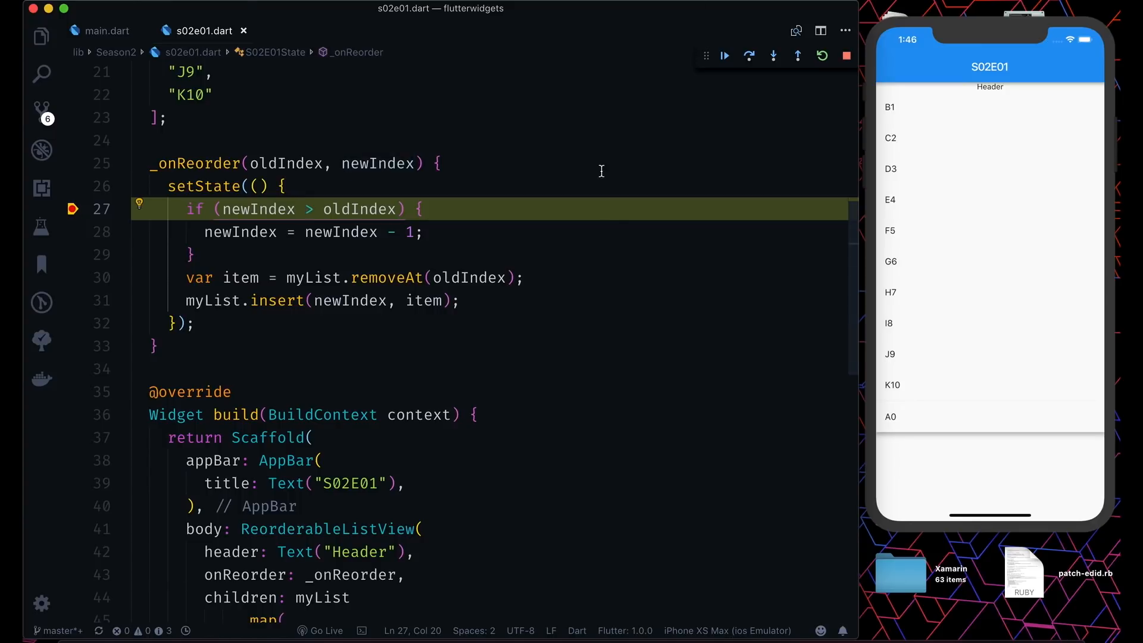
pyautogui.scroll(3)
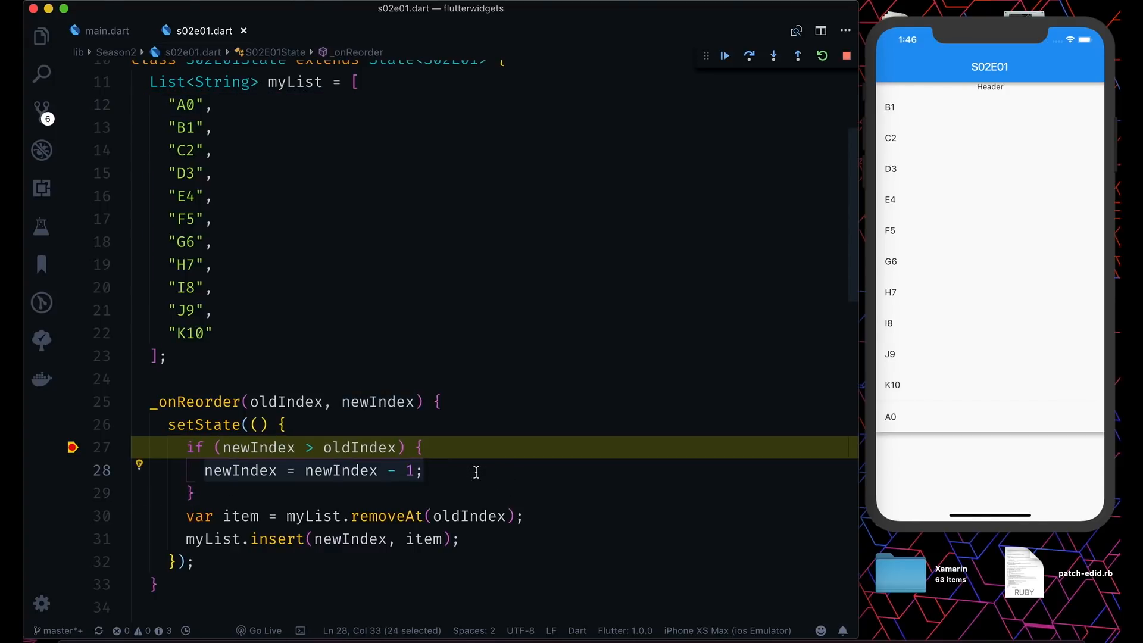
pyautogui.moveTo(644, 268)
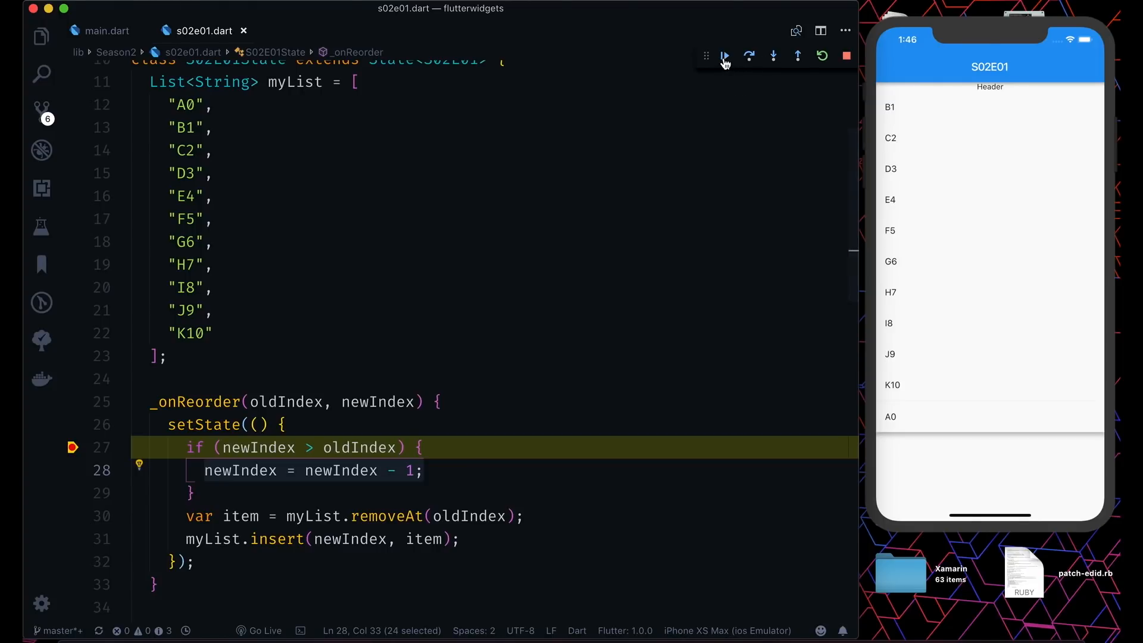
# Step: Resume from the breakpoint and step through the debug toolbar while B1 is dragged
pyautogui.click(725, 56)
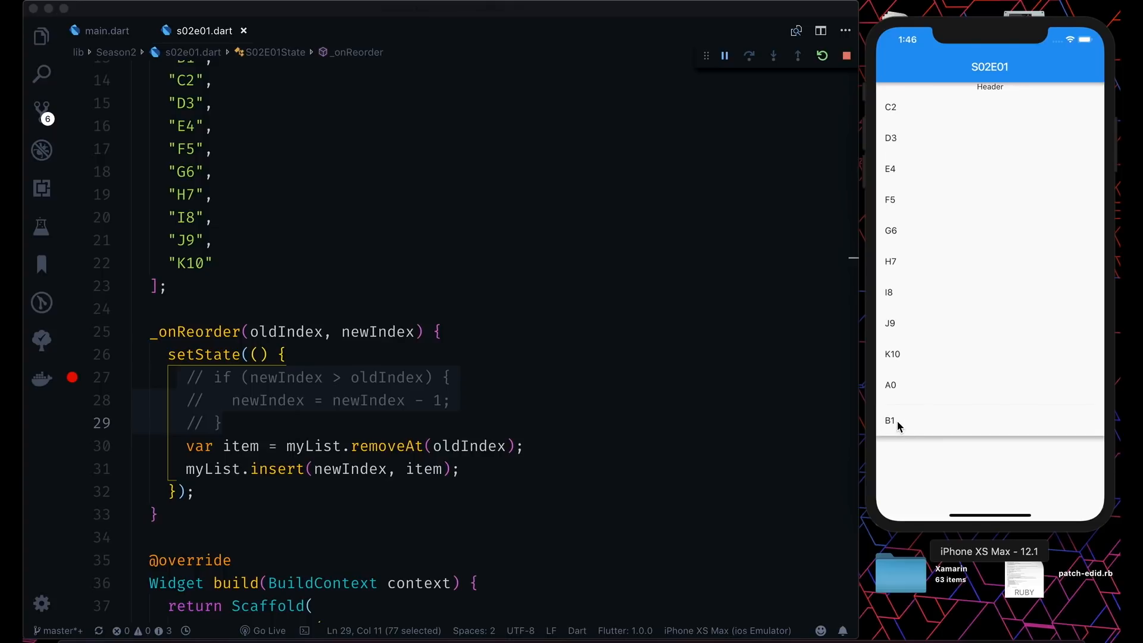
pyautogui.click(749, 55)
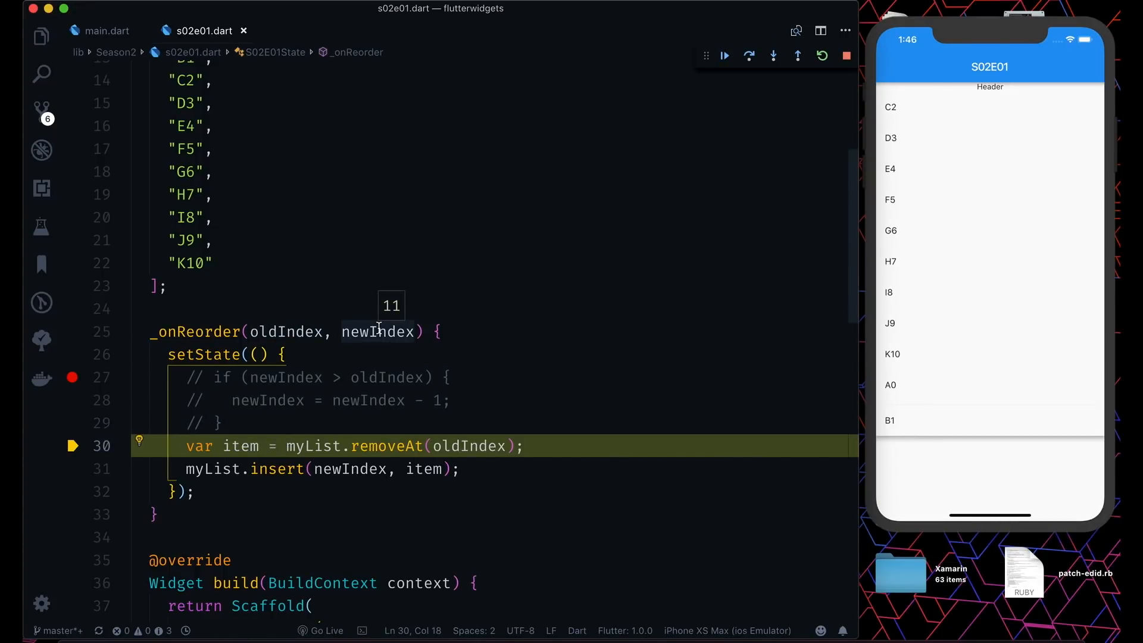
pyautogui.moveTo(562, 244)
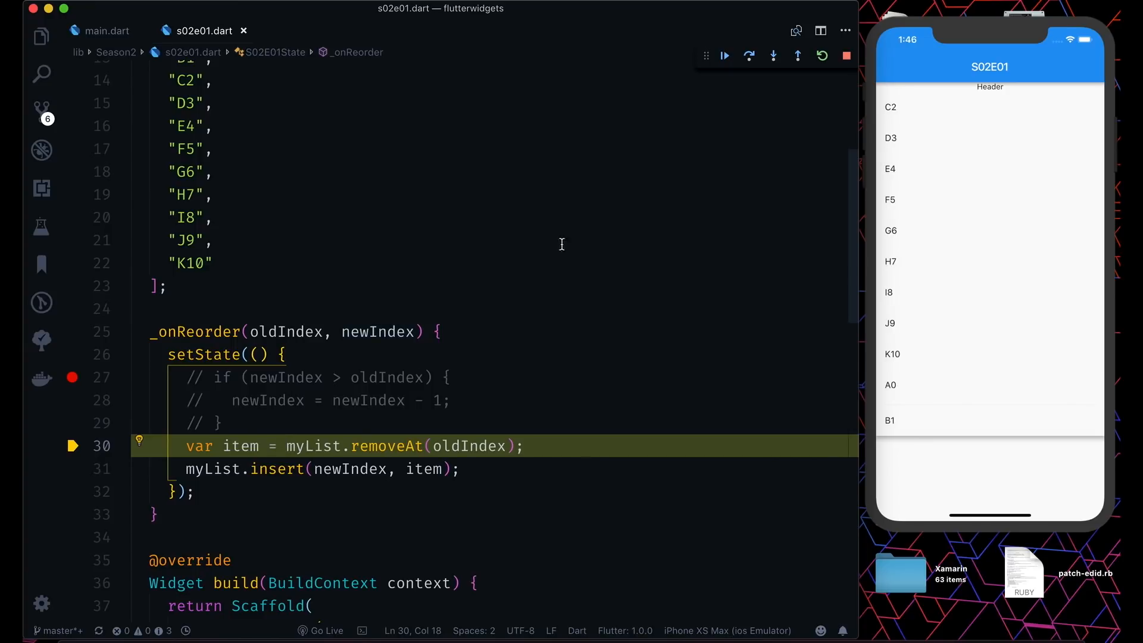
pyautogui.click(724, 55)
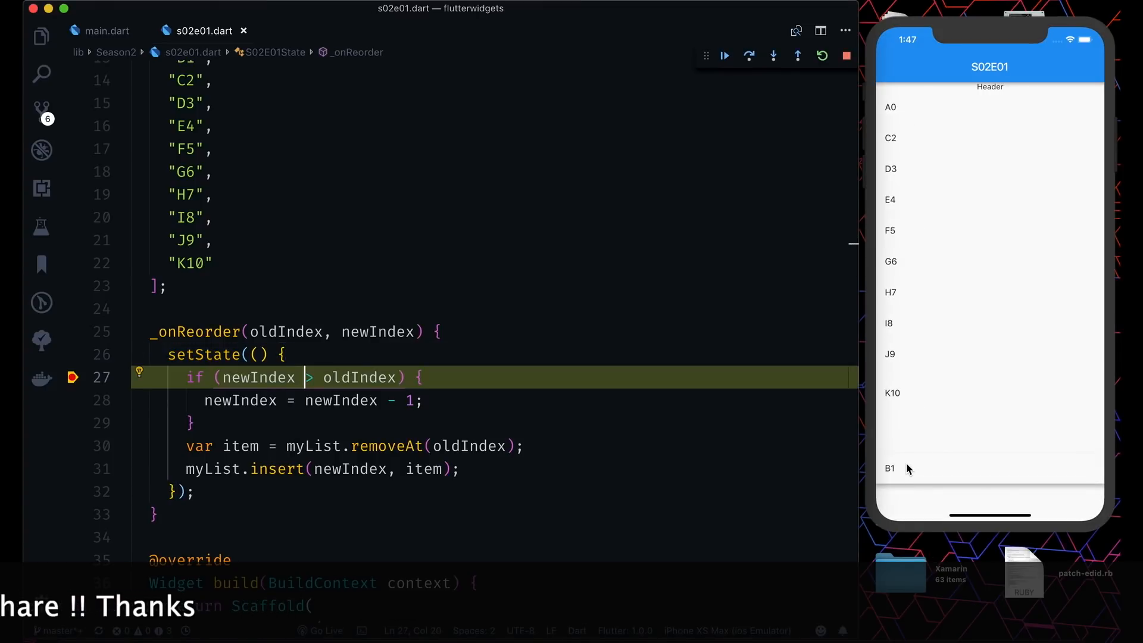
# Step: Continue execution so B1 drops to the bottom after K10
pyautogui.click(724, 55)
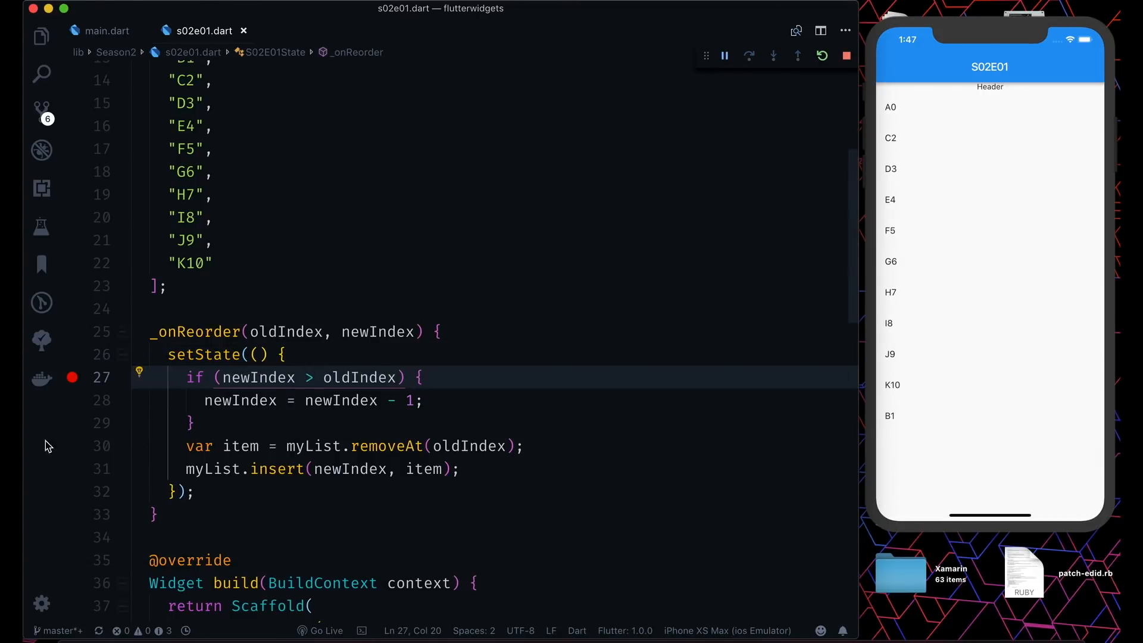
pyautogui.scroll(-3)
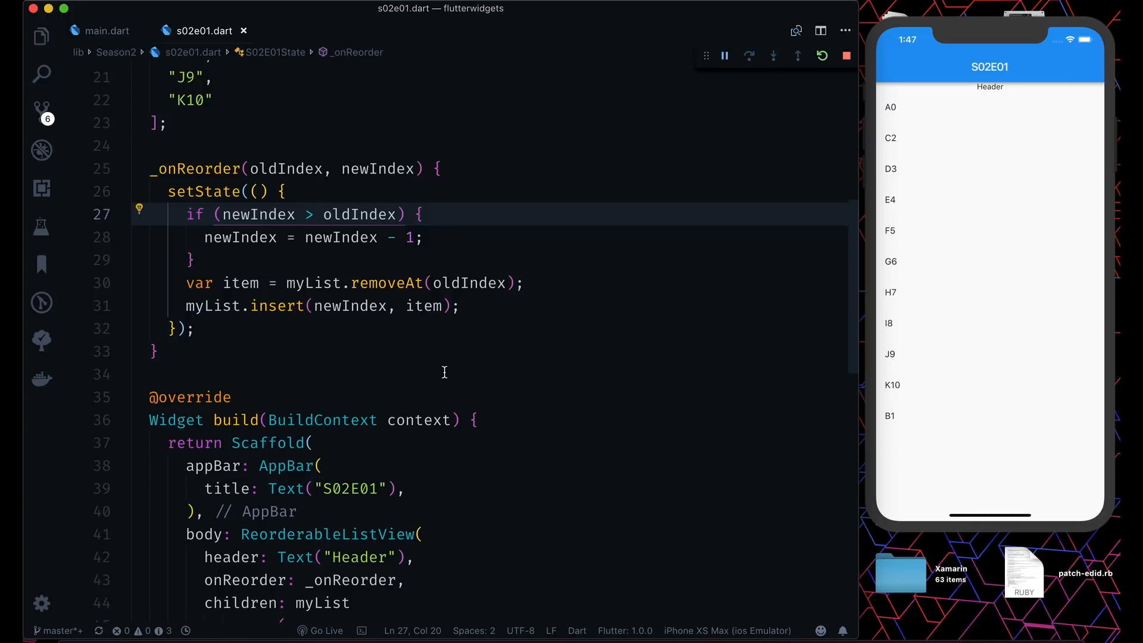